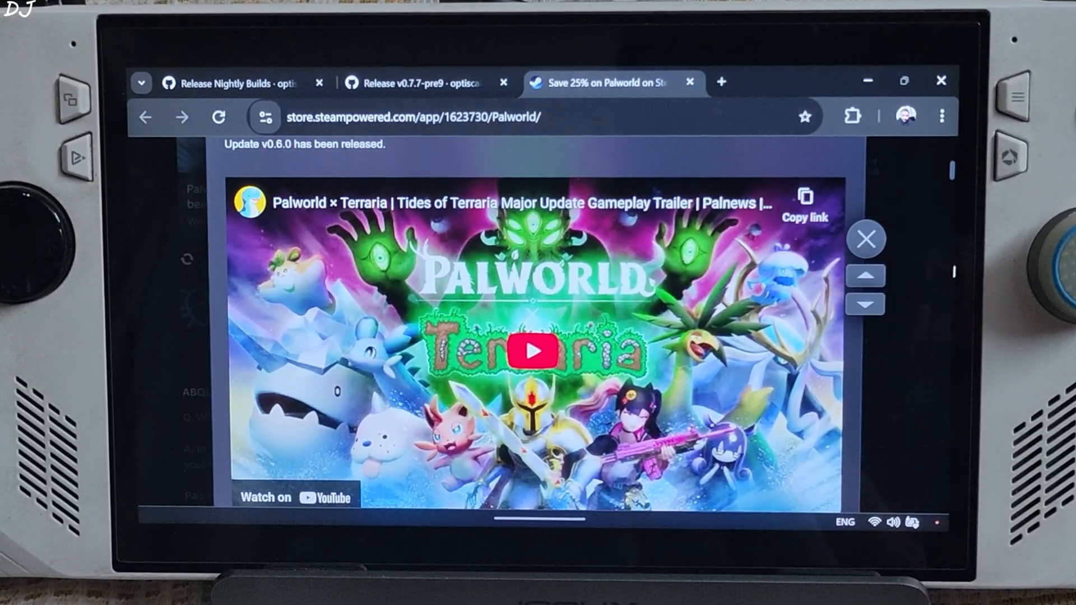
- Switch from the Chrome Palworld store tab to the Downloads palworld folder holding the OptiScaler archive
click(420, 83)
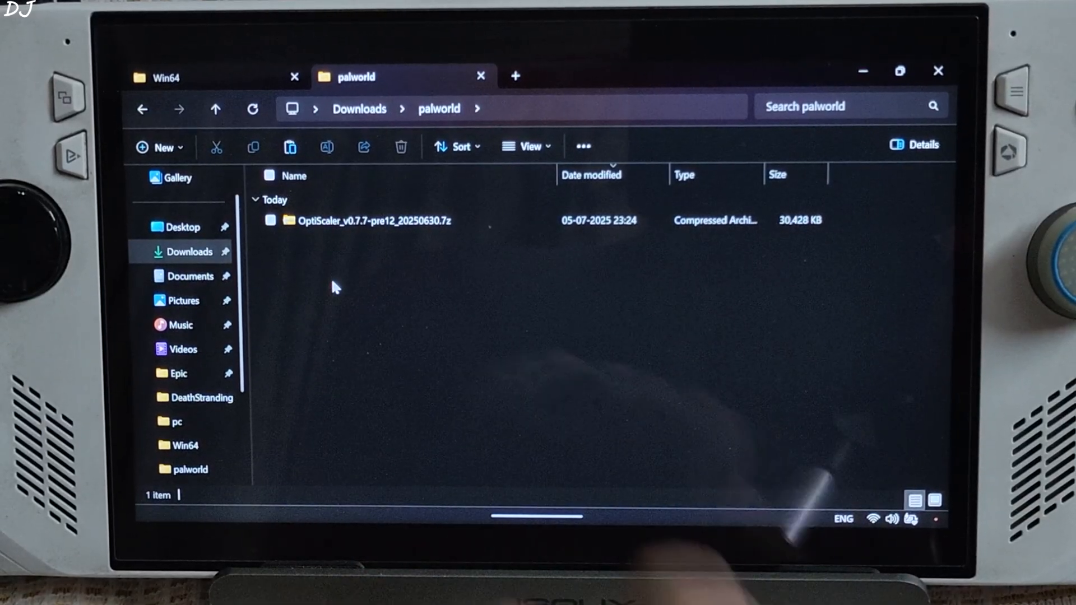
- Browse Palworld's local files from the Steam Library via Manage > Browse local files
double_click(376, 220)
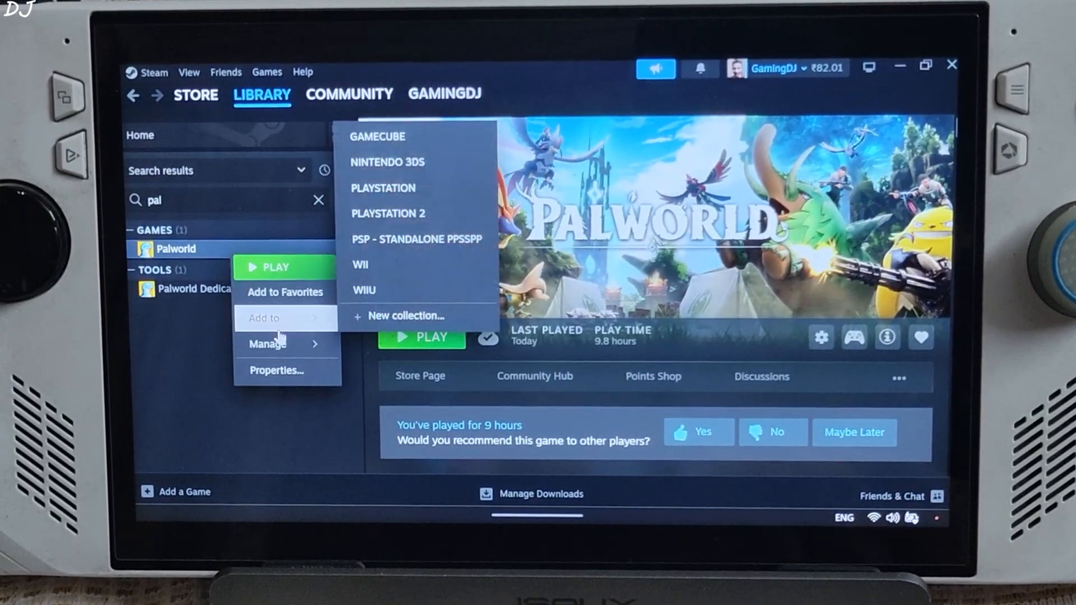
click(267, 344)
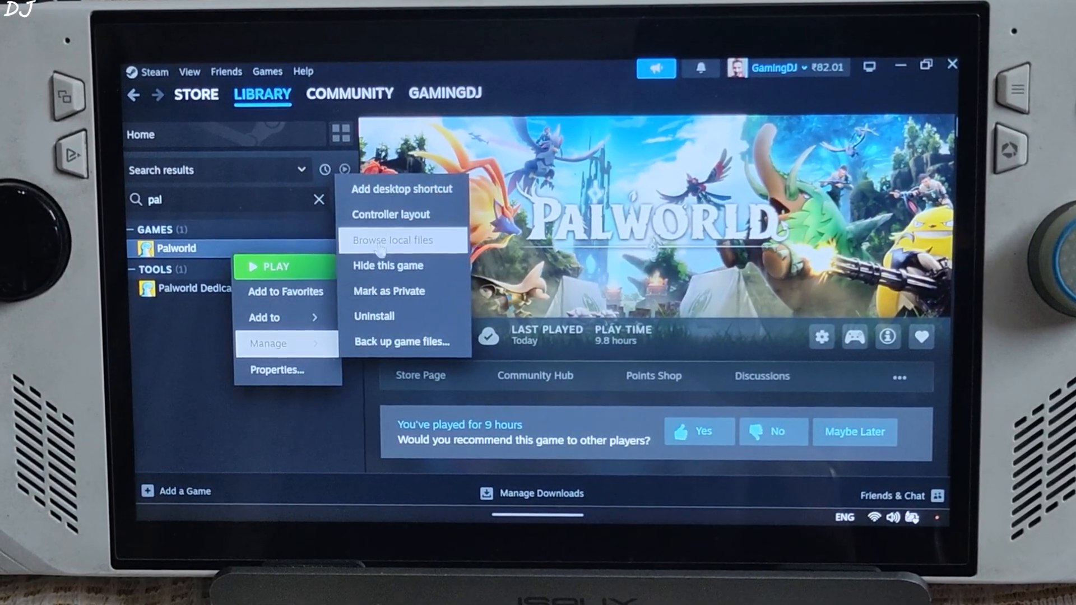
click(392, 240)
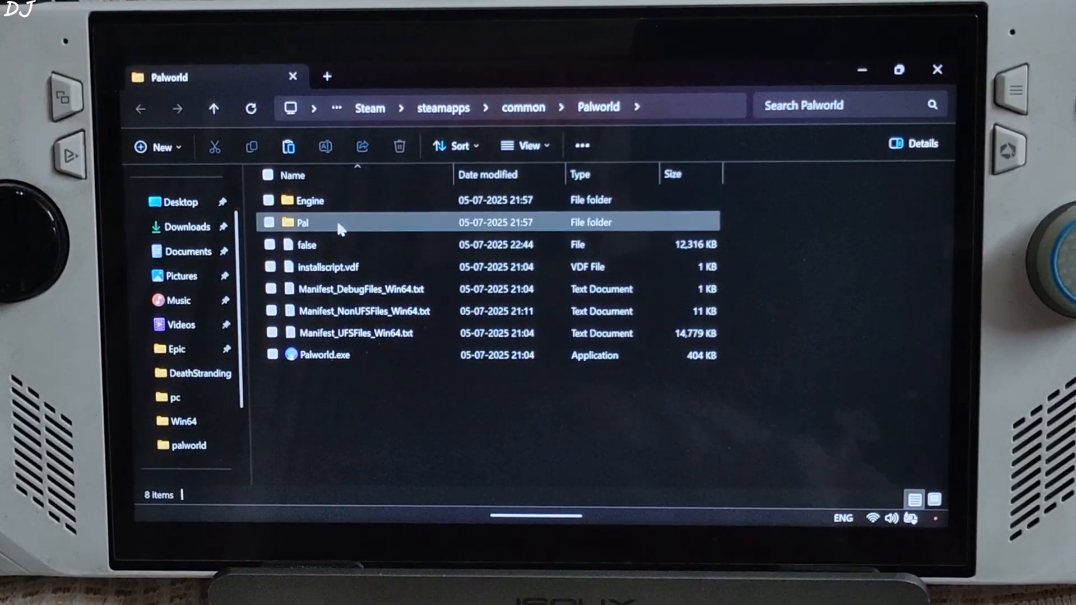
- Place the OptiScaler files in Pal\Binaries\Win64 and rename the OptiScaler DLL to dxgi.dll
double_click(301, 222)
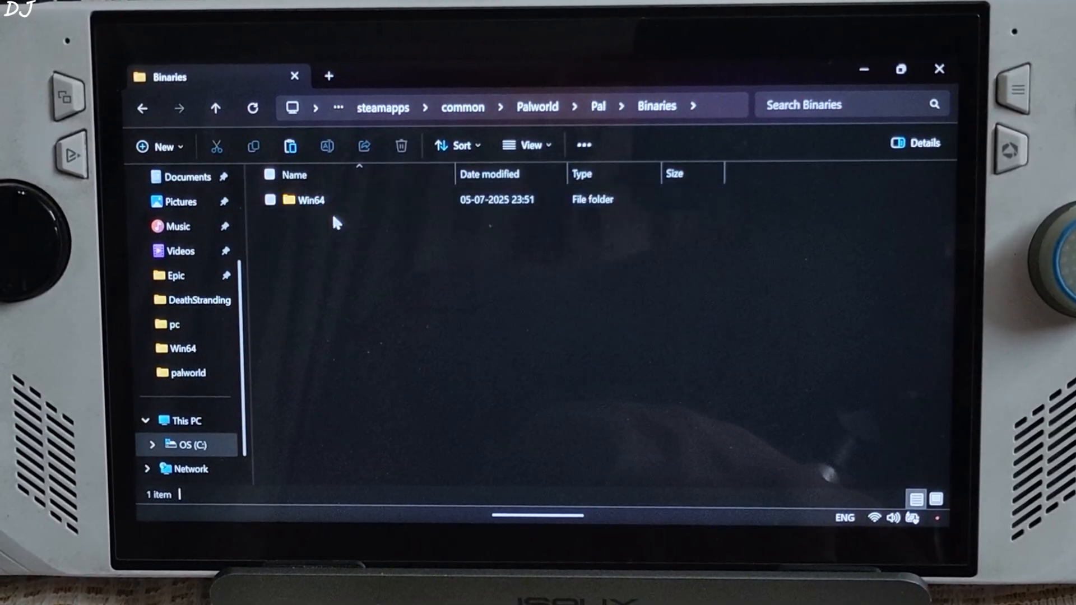
double_click(304, 199)
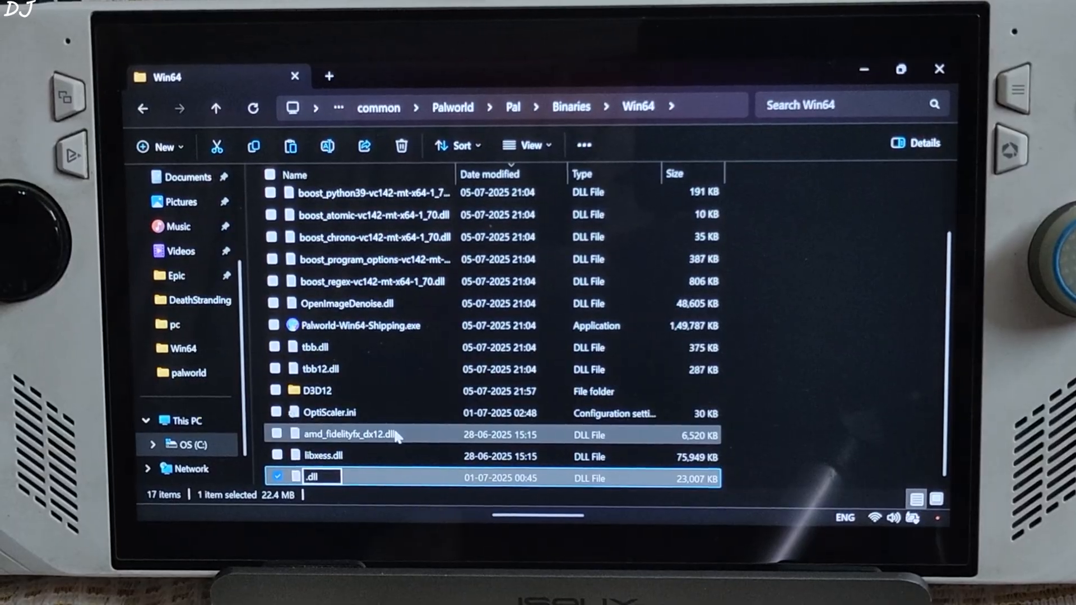
text(ddx)
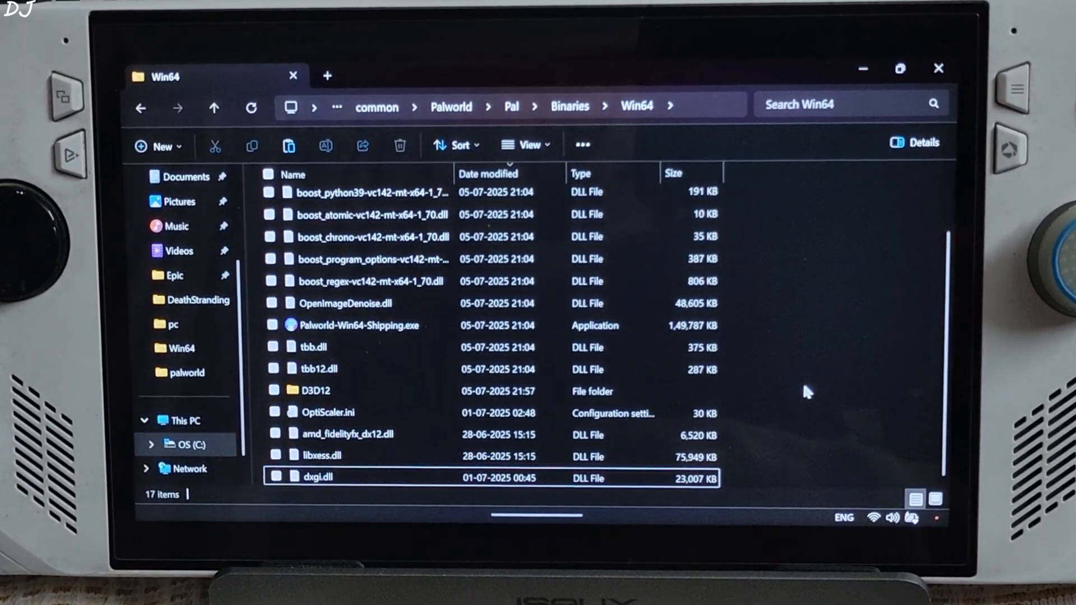
click(327, 412)
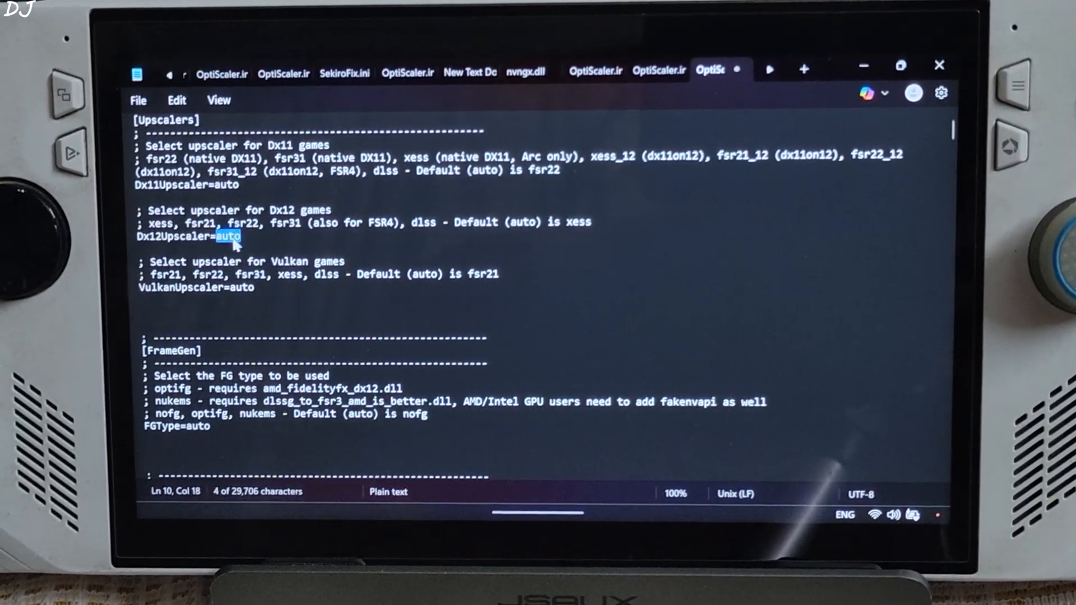
- Set Dx12Upscaler=xess and FGType=optifg in OptiScaler.ini
text(xe)
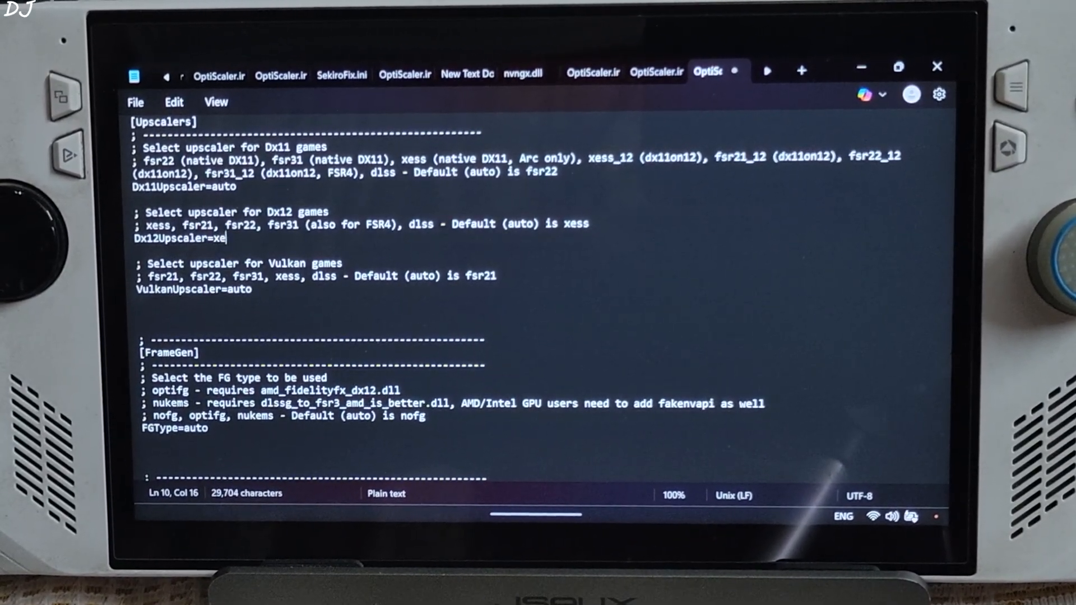
text(ss)
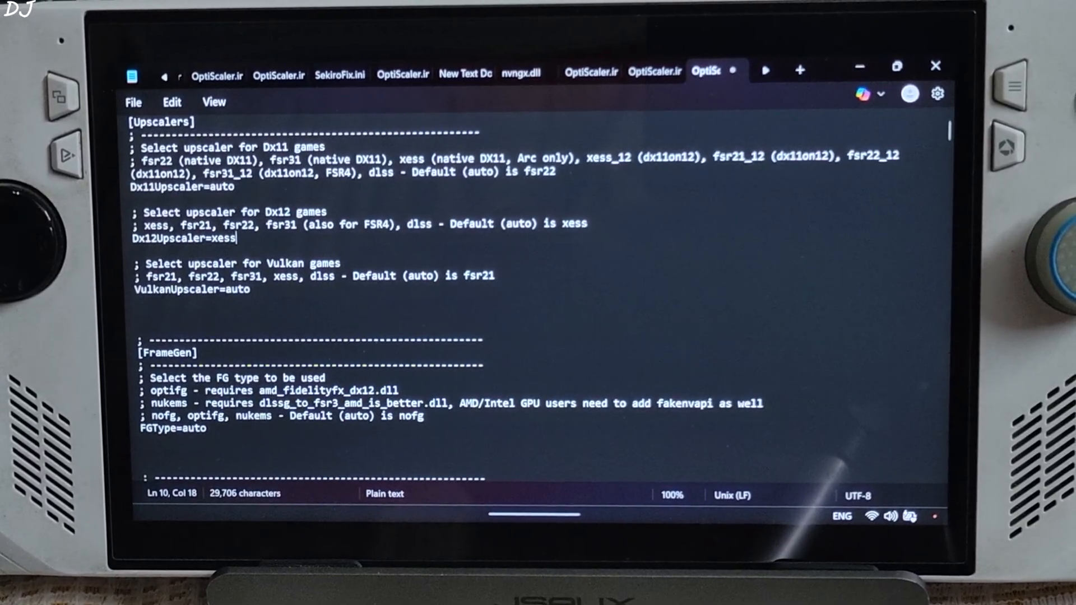
double_click(190, 426)
text(p)
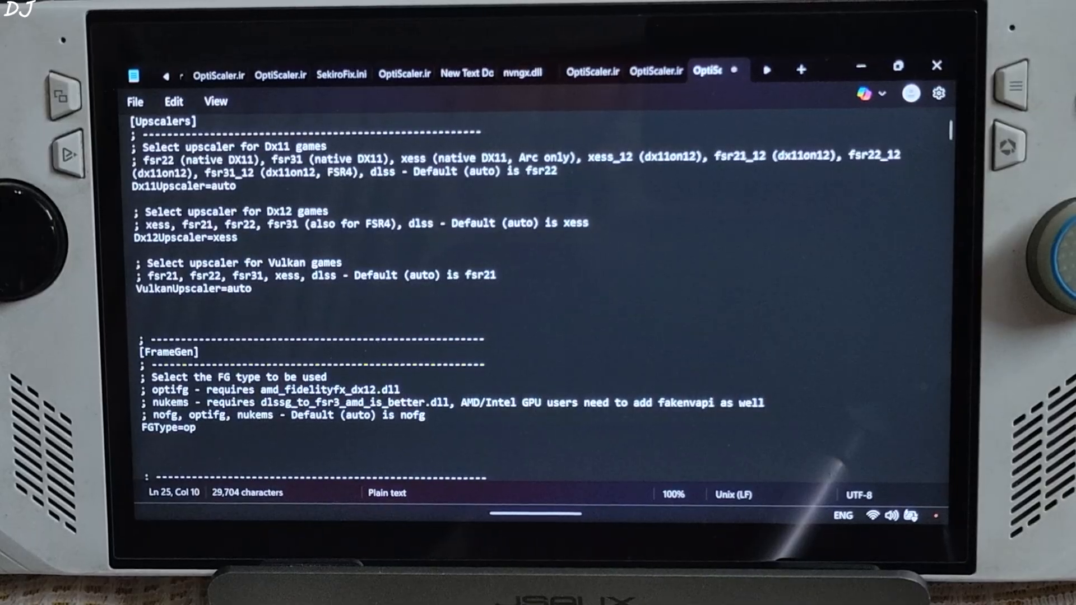
text(ti)
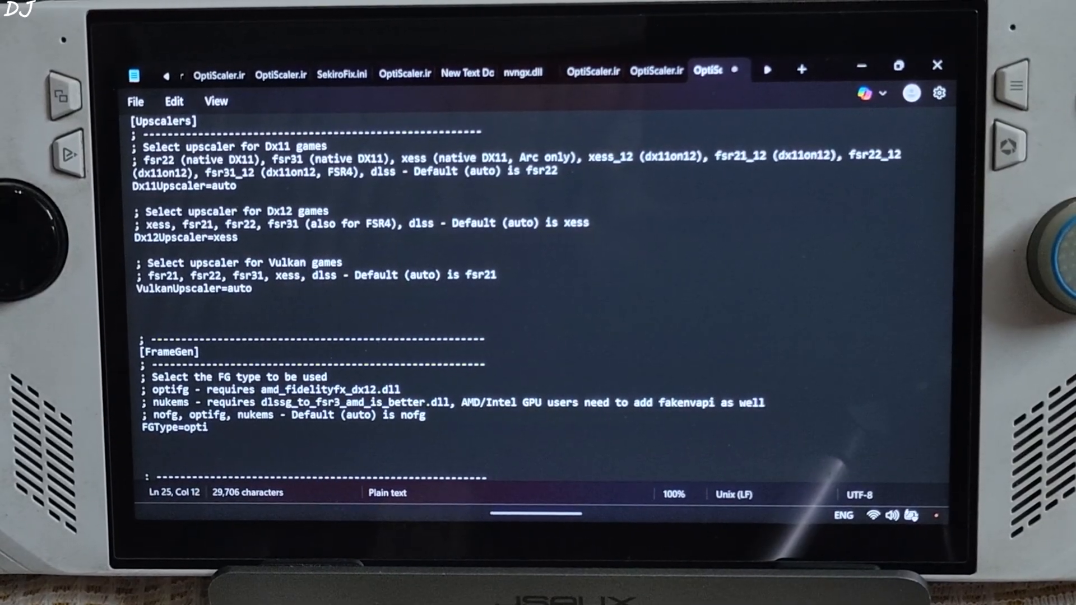
text(fg)
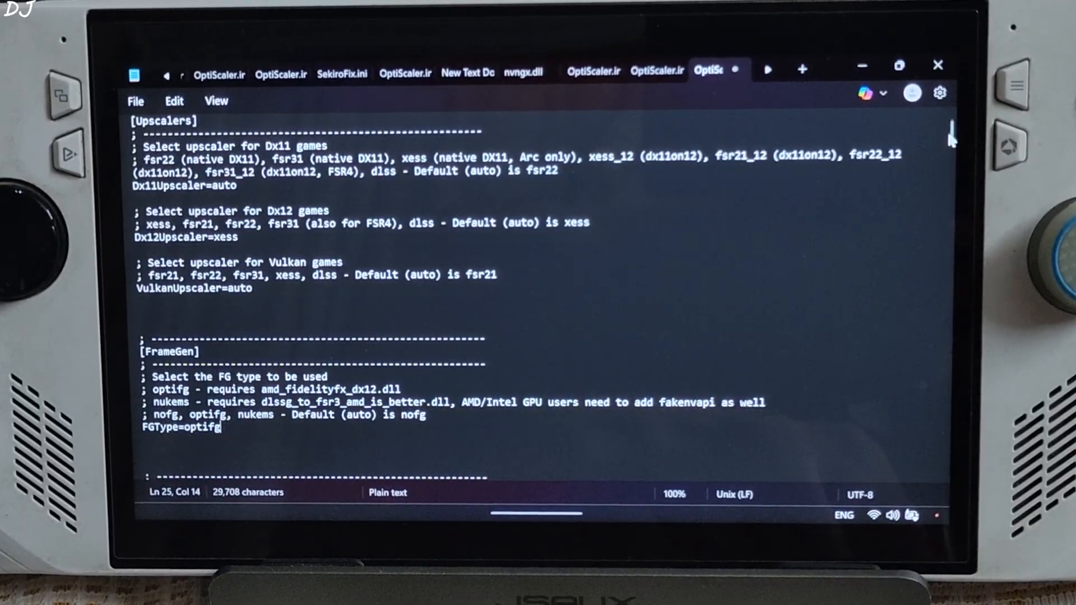
- Change the AutoExposure value to true further down in OptiScaler.ini
scroll(down, 3)
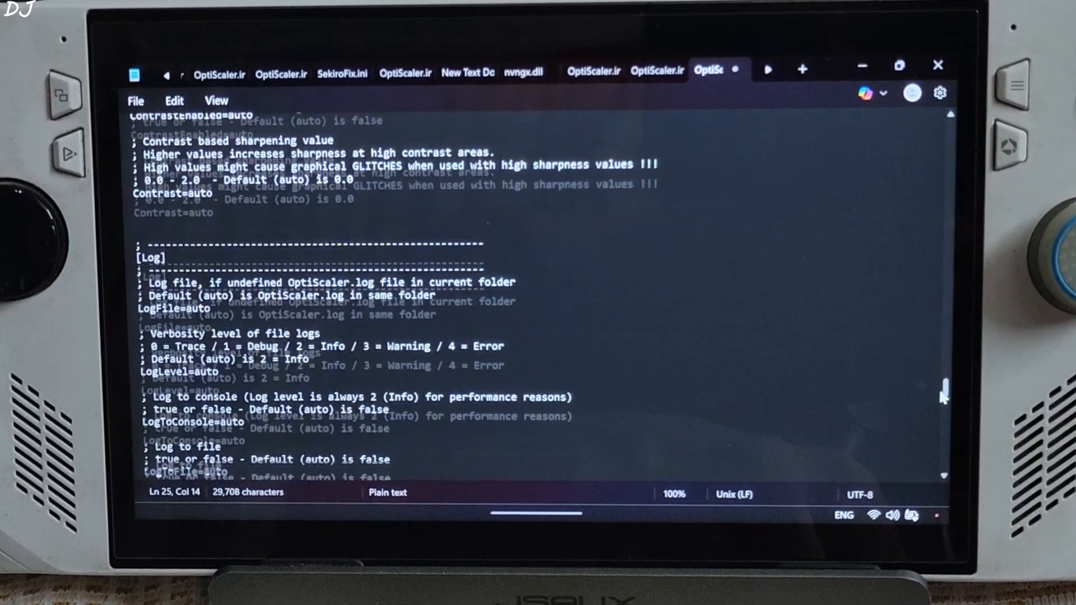
scroll(down, 3)
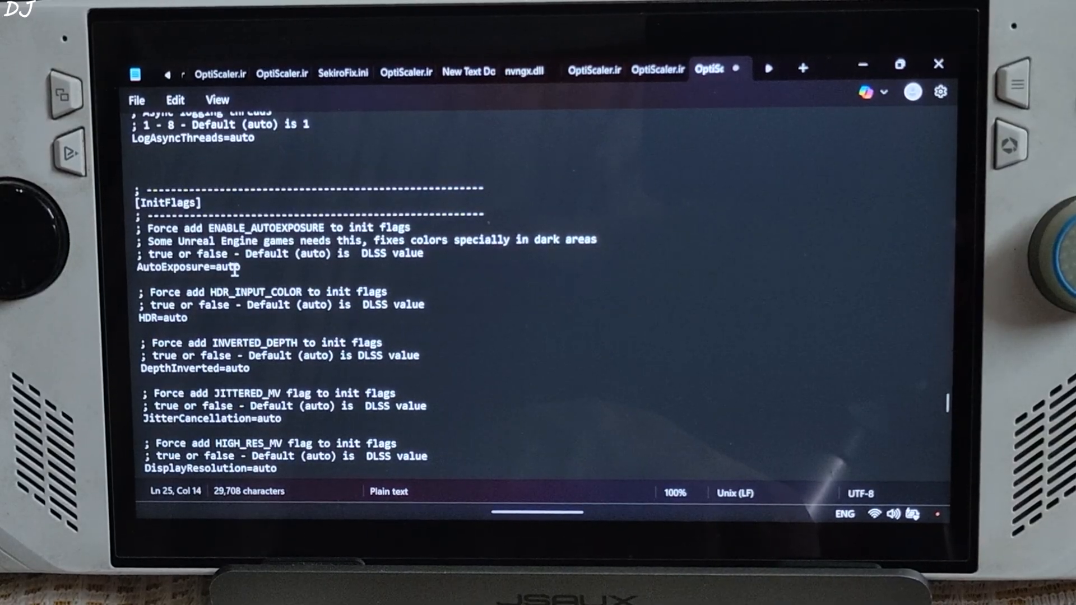
double_click(228, 267)
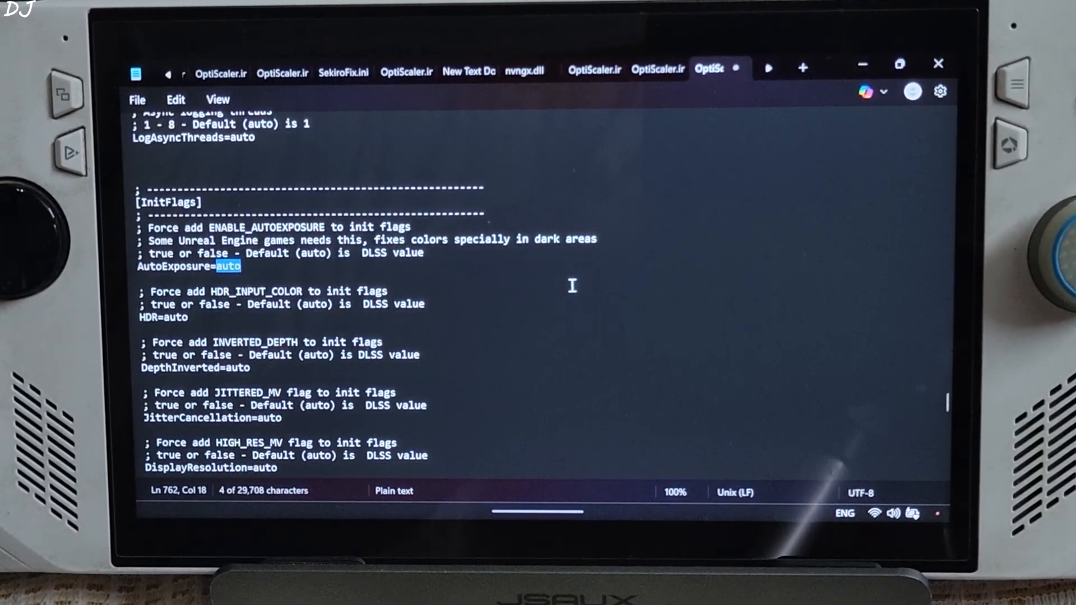
text(tr)
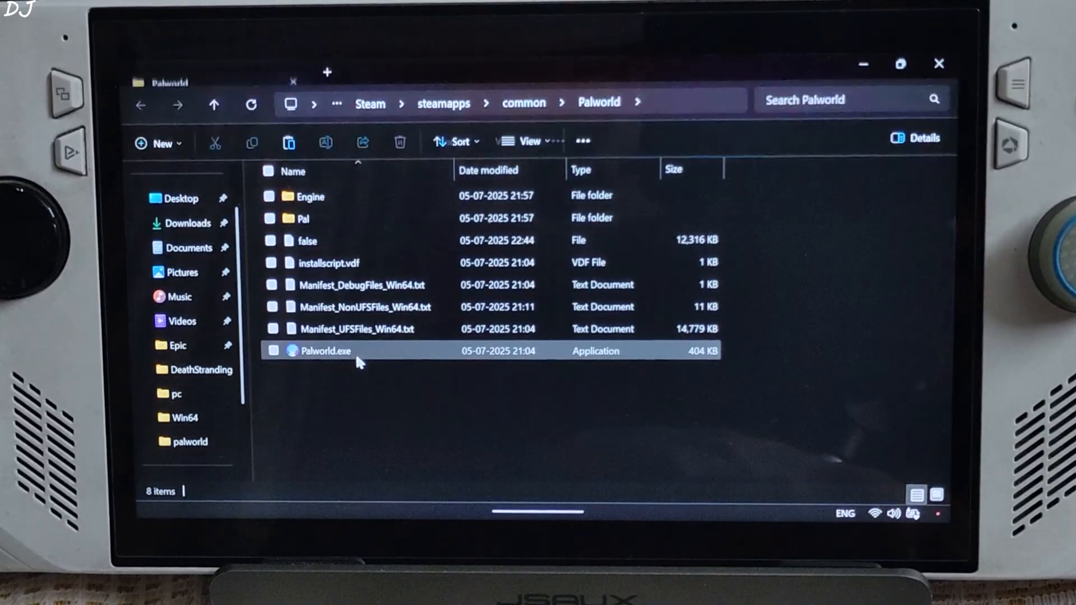
- Copy nvngx_dlss.dll from Pal\Plugins\DLSS\Binaries\ThirdParty\Win64
double_click(307, 219)
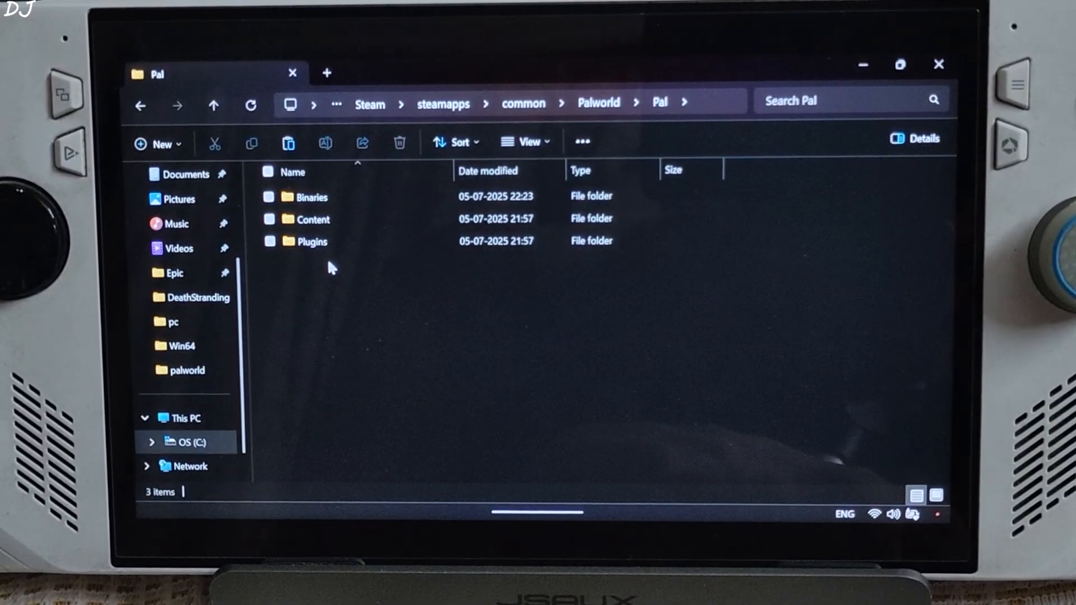
double_click(311, 242)
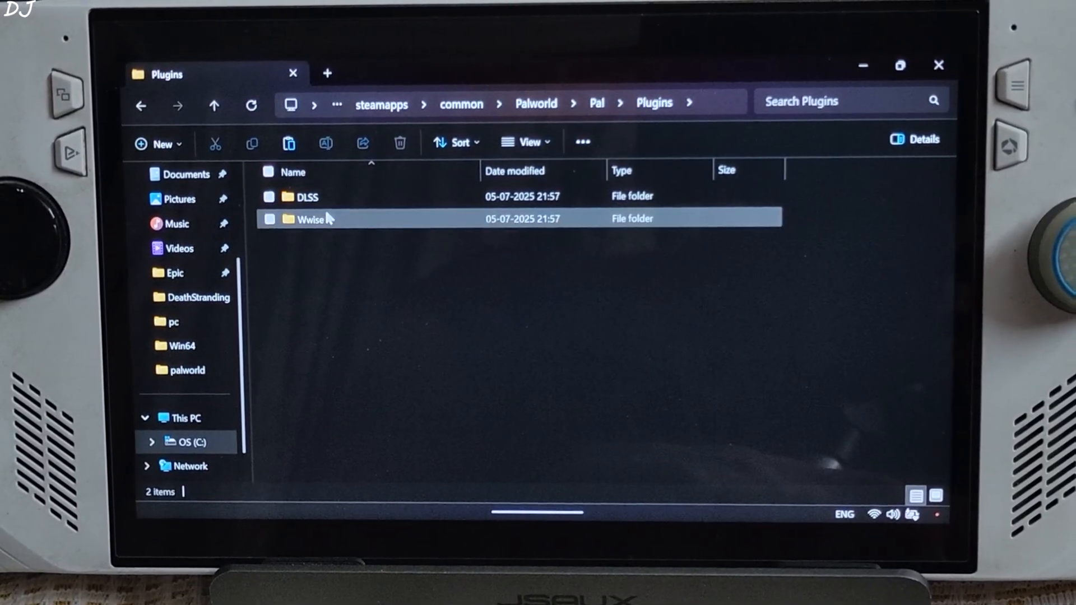
double_click(305, 197)
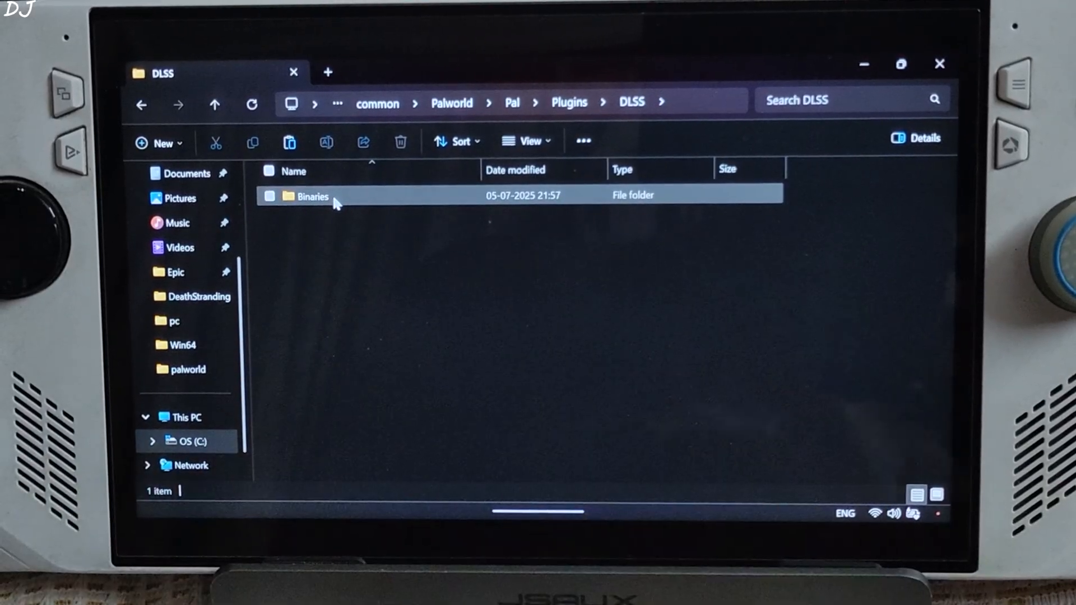
double_click(311, 196)
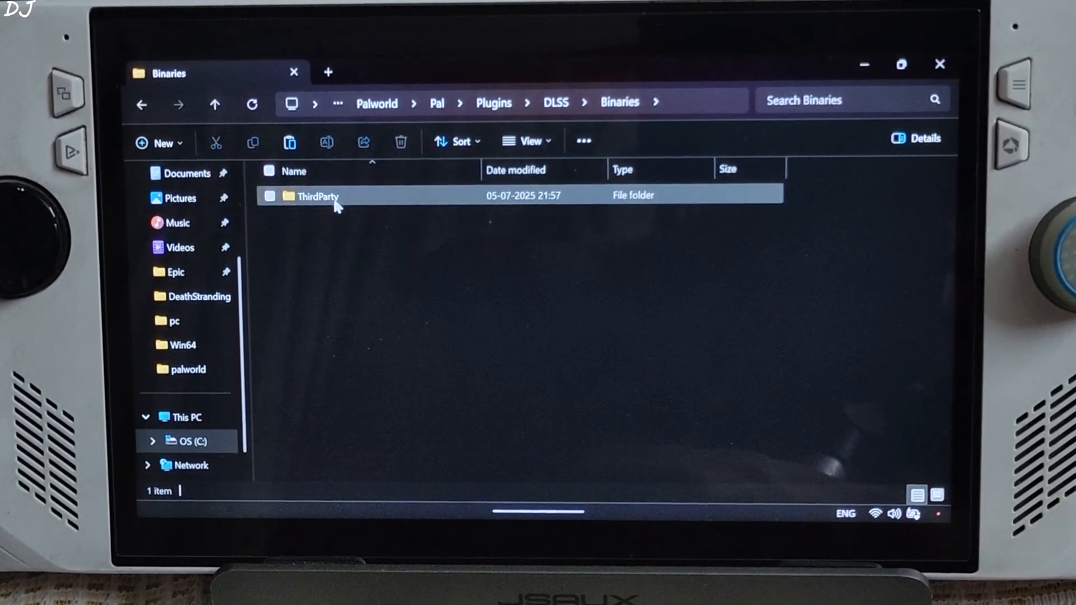
double_click(317, 196)
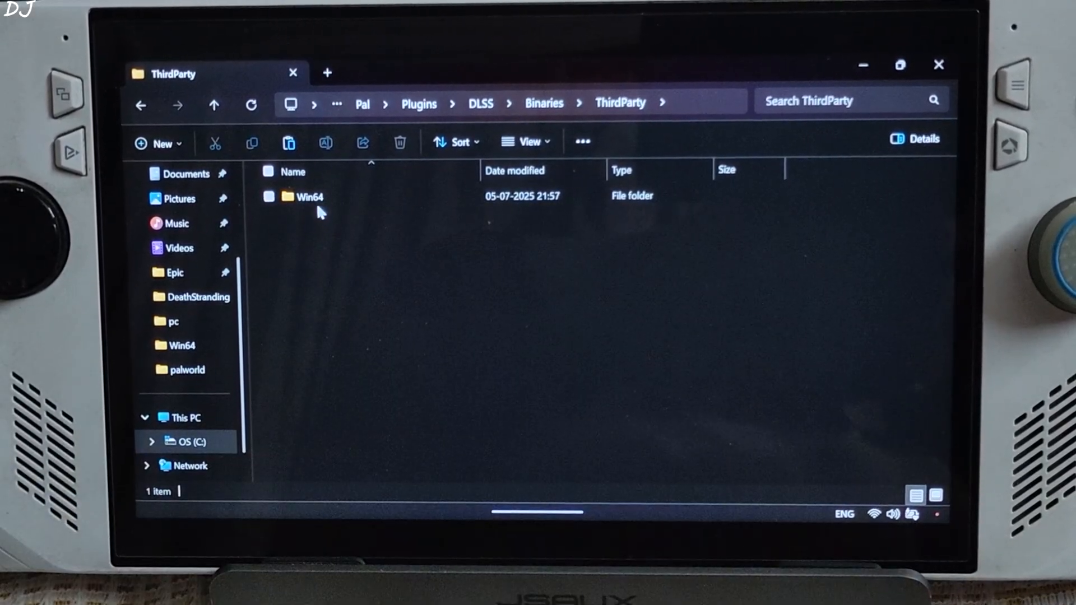
double_click(303, 196)
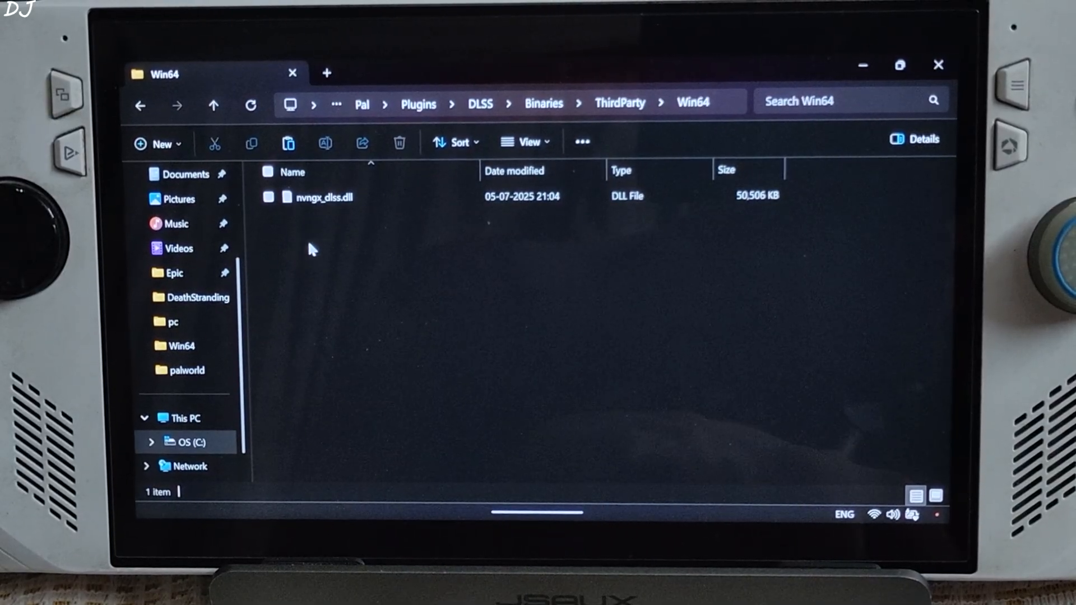
right_click(319, 197)
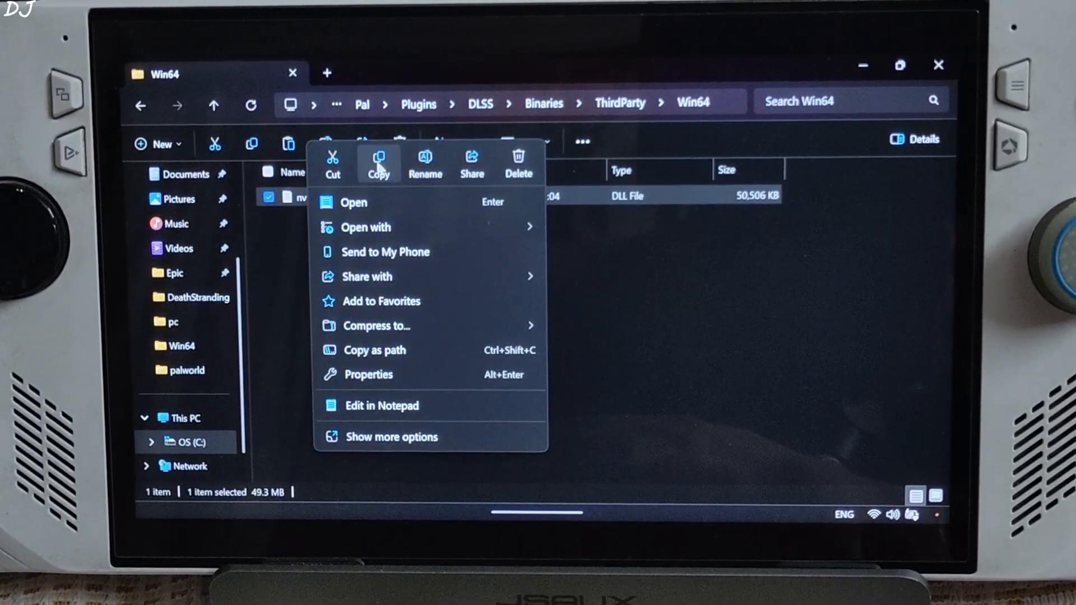
click(378, 159)
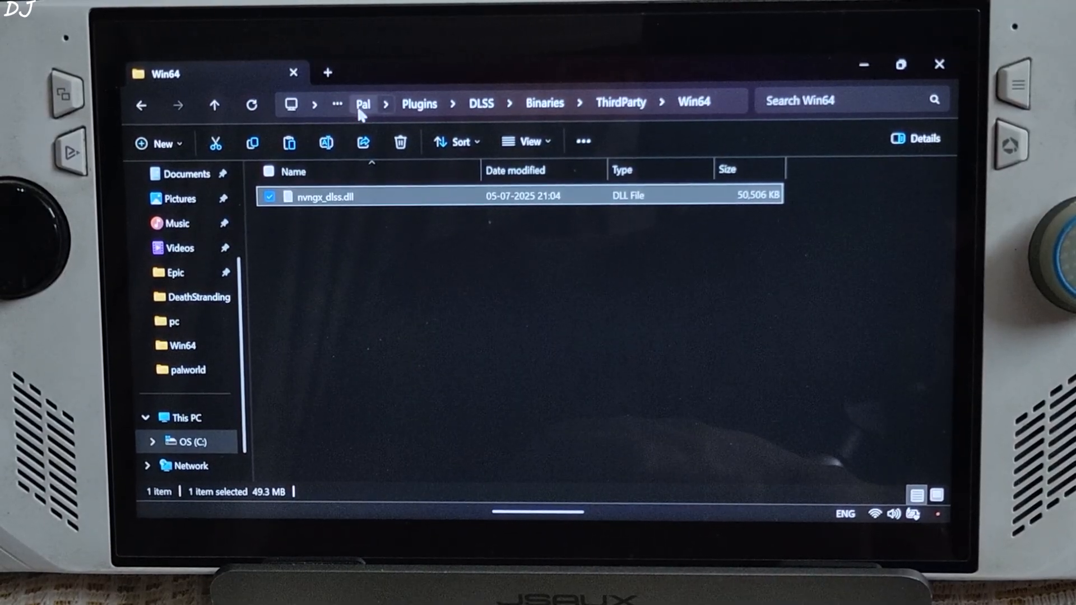
- Paste nvngx_dlss.dll into Pal\Binaries\Win64, then cut it again from there
click(363, 104)
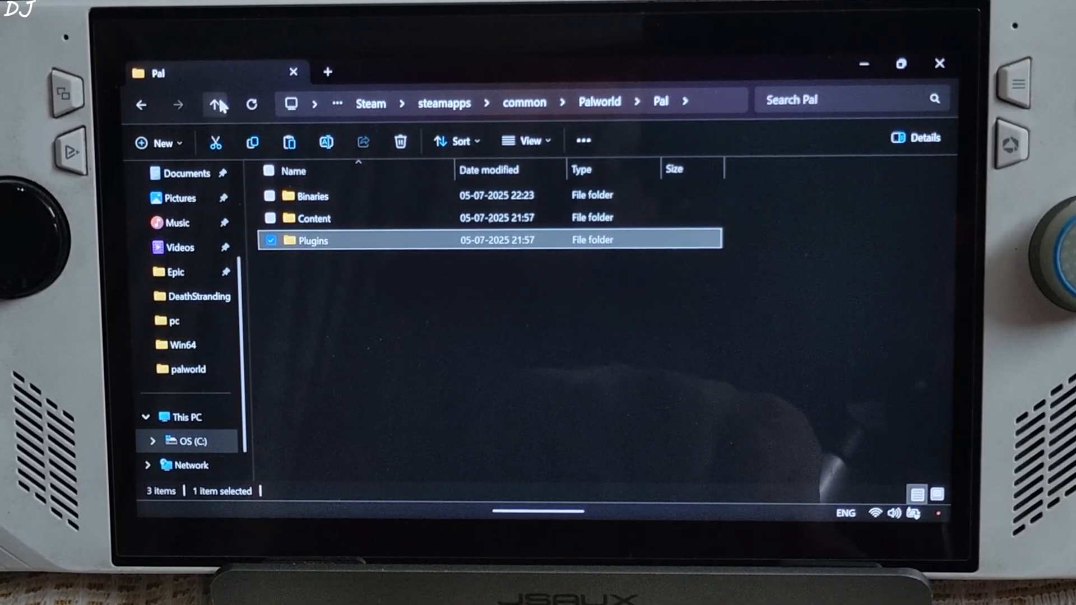
click(214, 106)
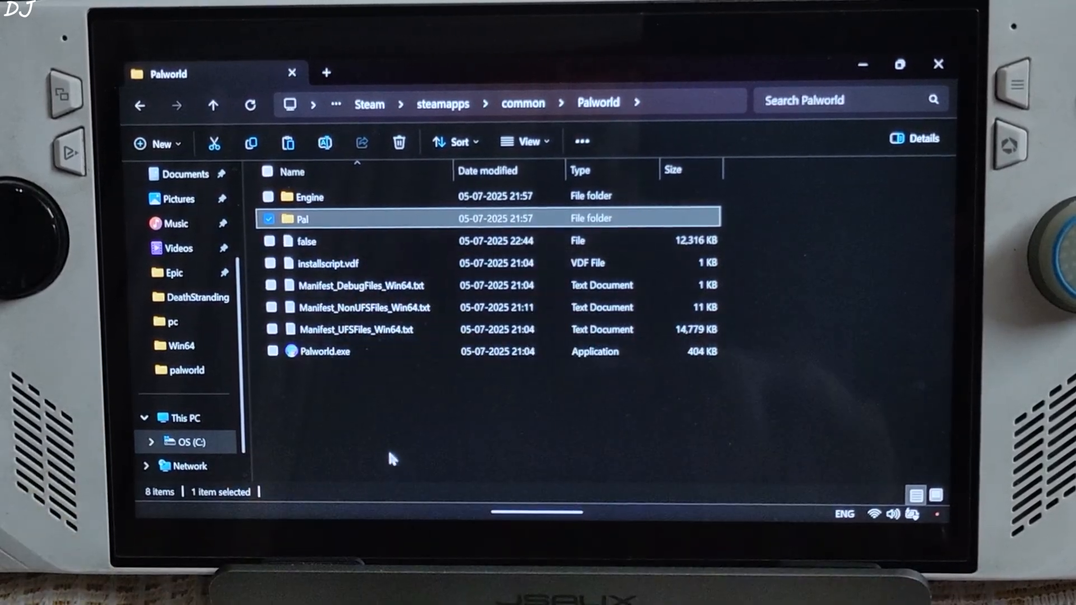
double_click(303, 219)
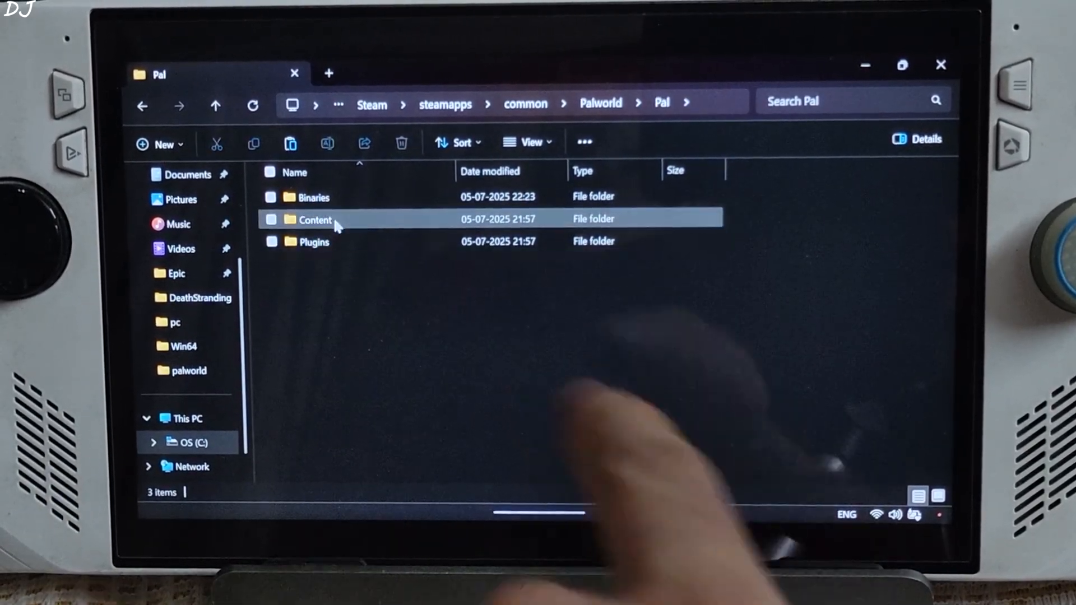
double_click(314, 197)
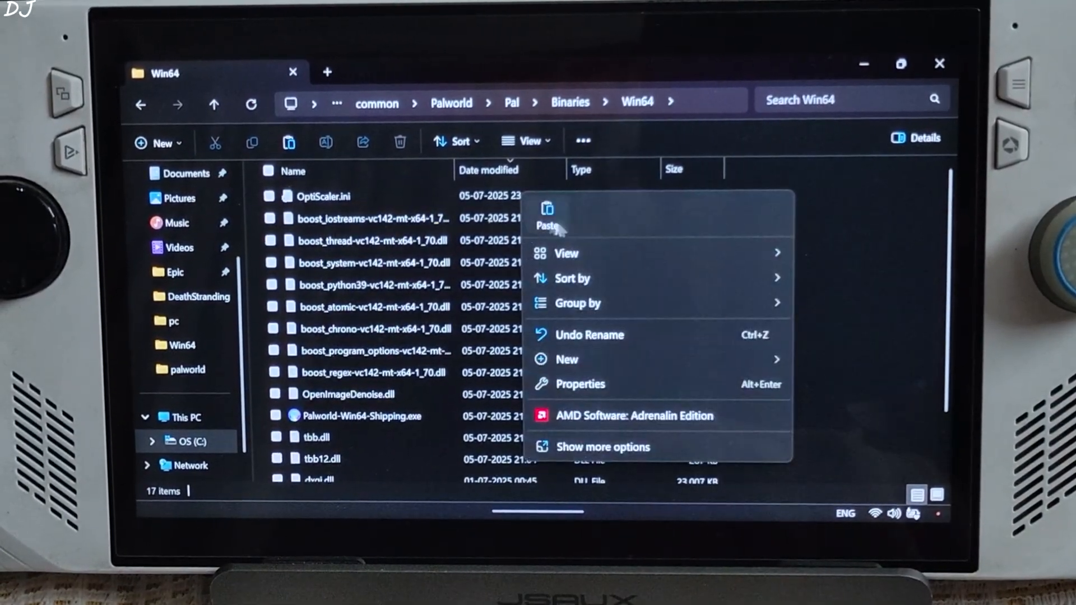
click(546, 218)
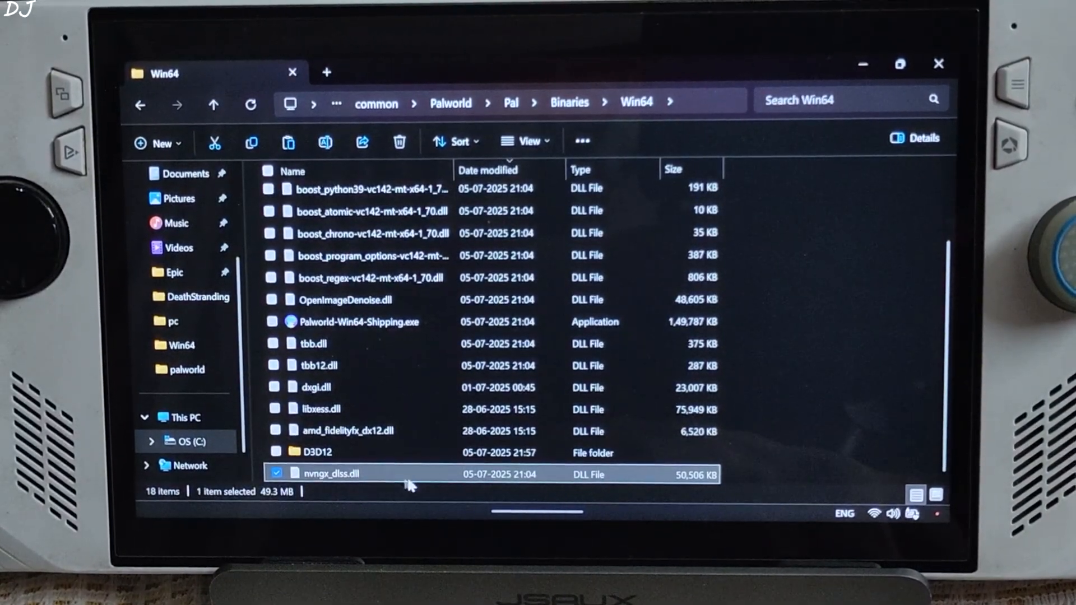
right_click(332, 473)
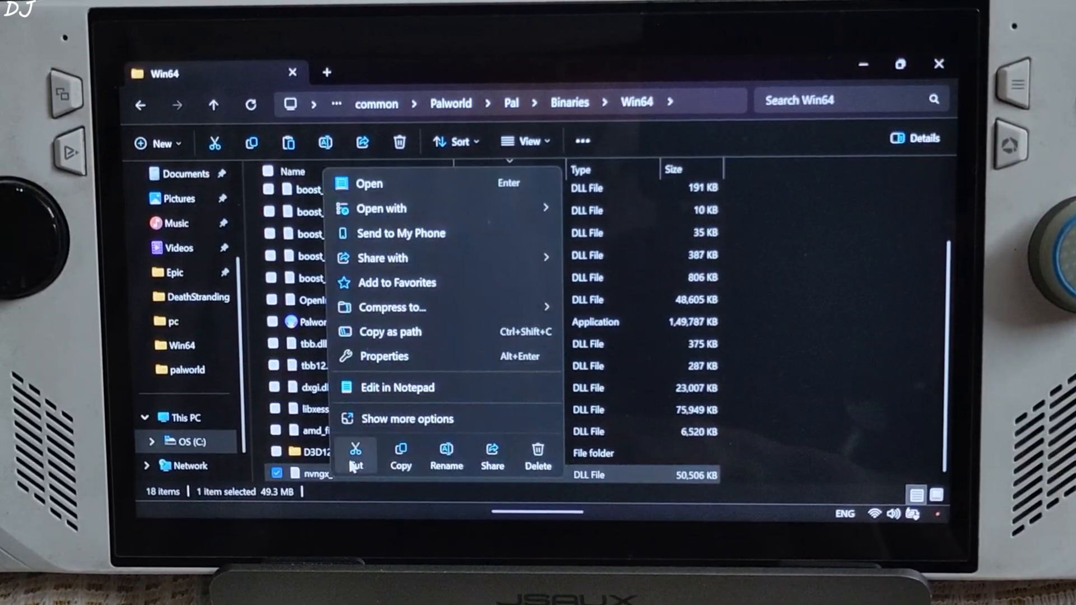
click(446, 456)
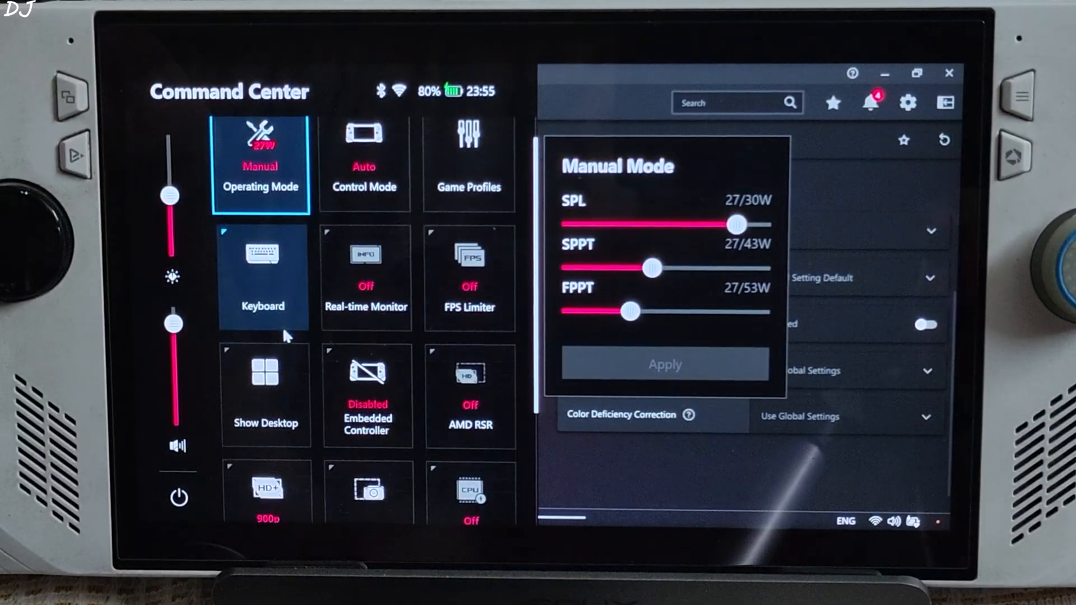
- Set the Manual operating mode with SPL, SPPT and FPPT sliders at 27 W in Command Center
scroll(down, 3)
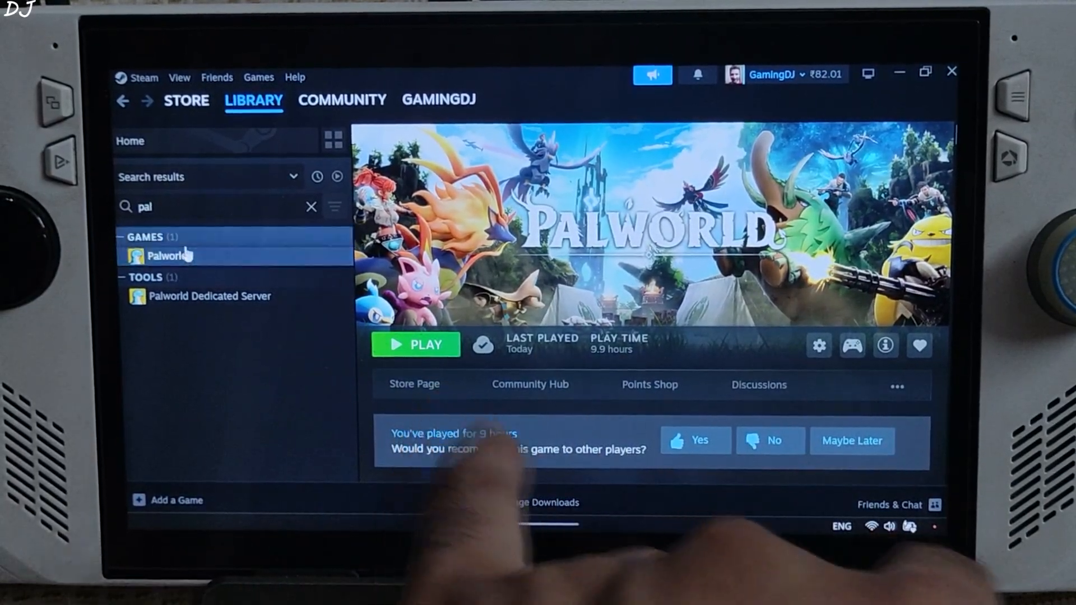
- Confirm Palworld's launch options read -dx12 in its Steam properties and close the window
click(818, 345)
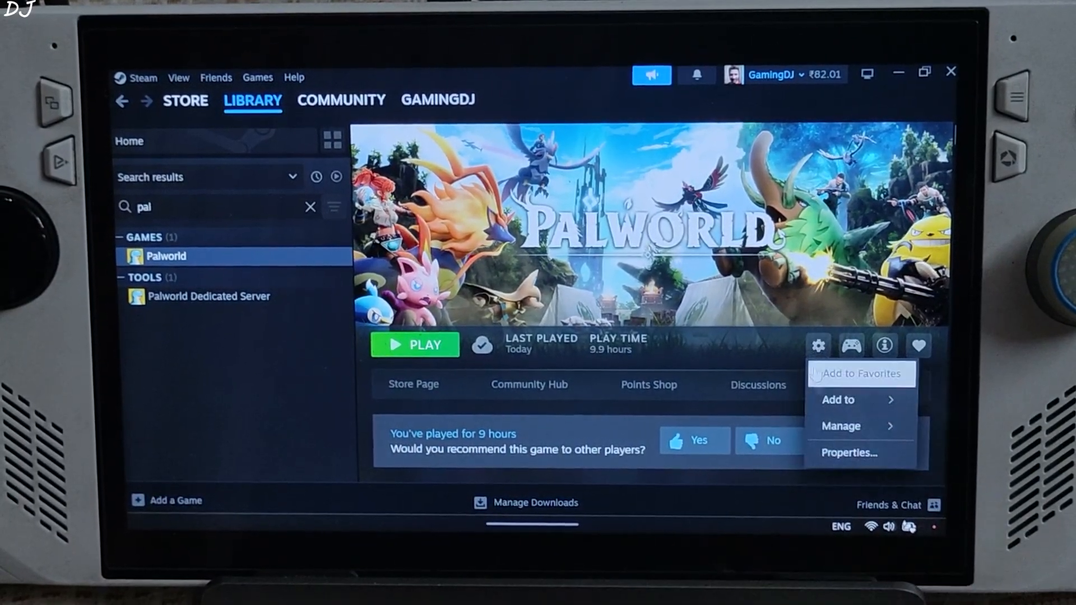
click(846, 451)
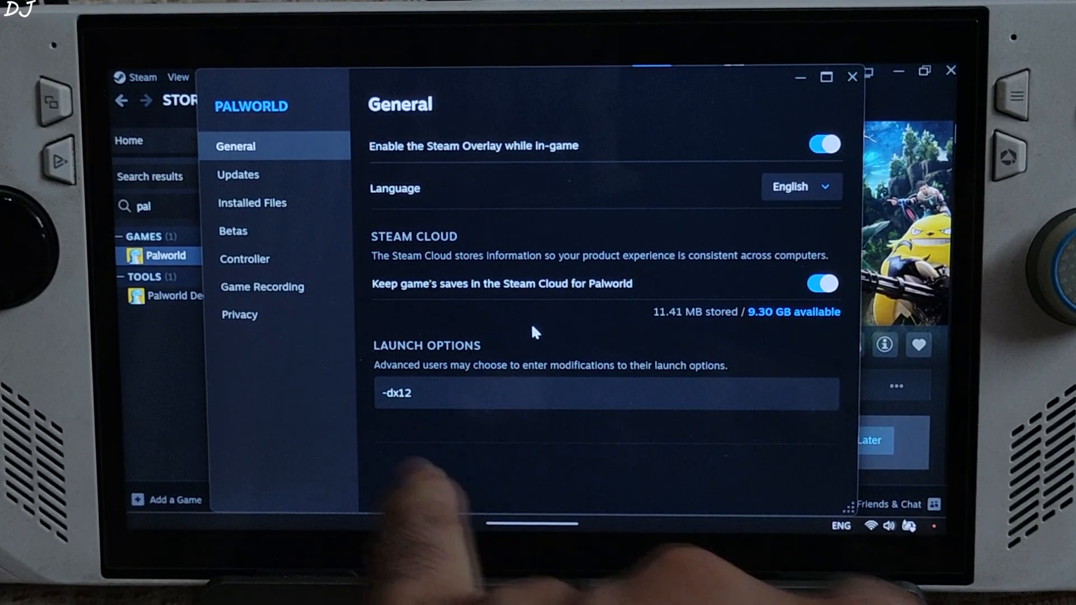
mouse_move(415, 465)
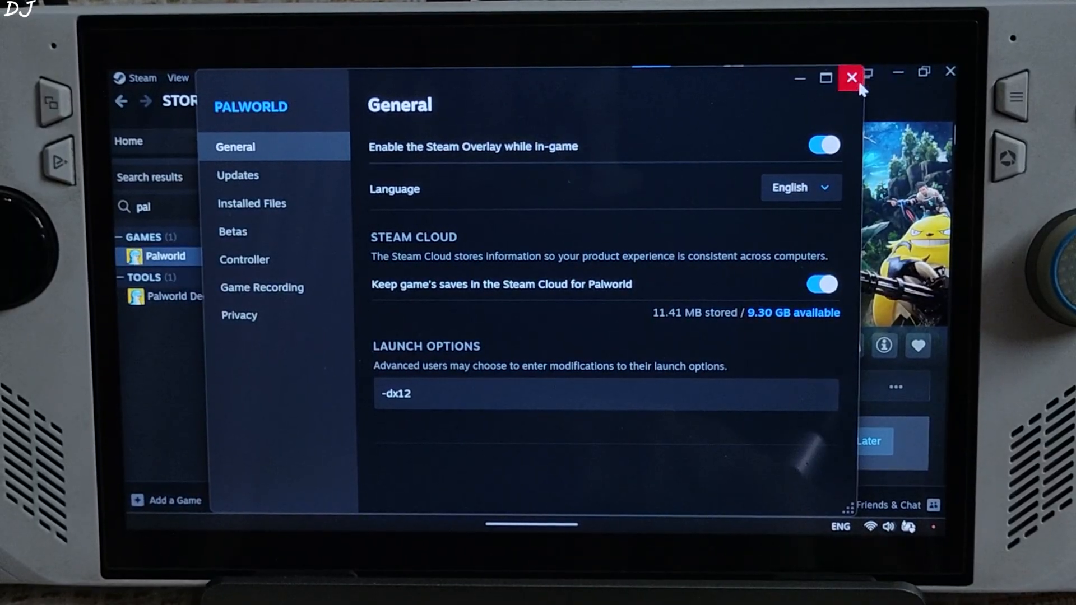
click(851, 77)
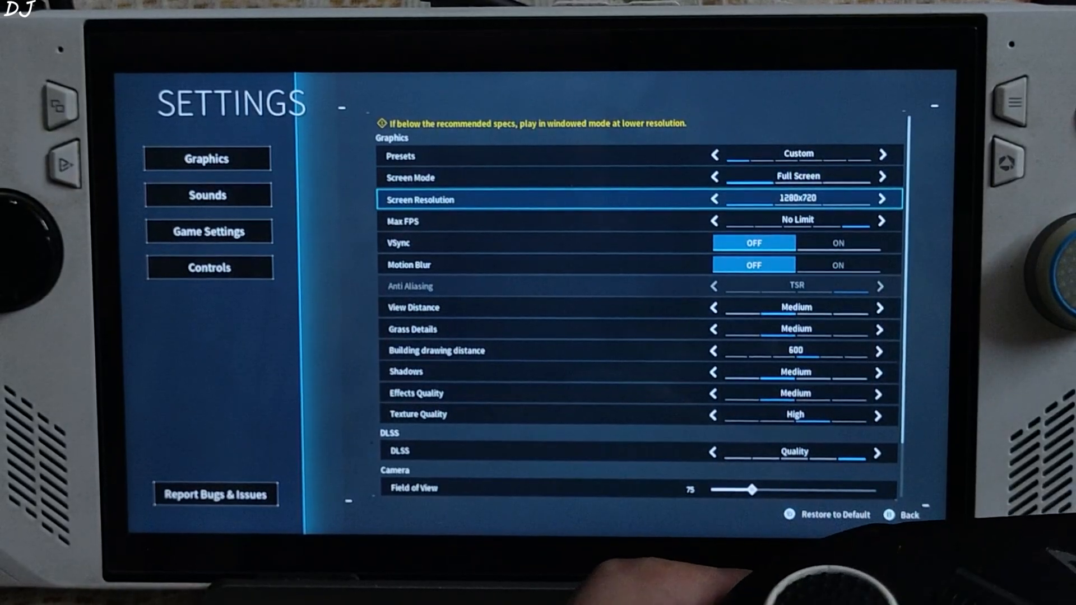
- Set screen resolution to 1600x900 with DLSS on Quality and apply the changes
click(882, 198)
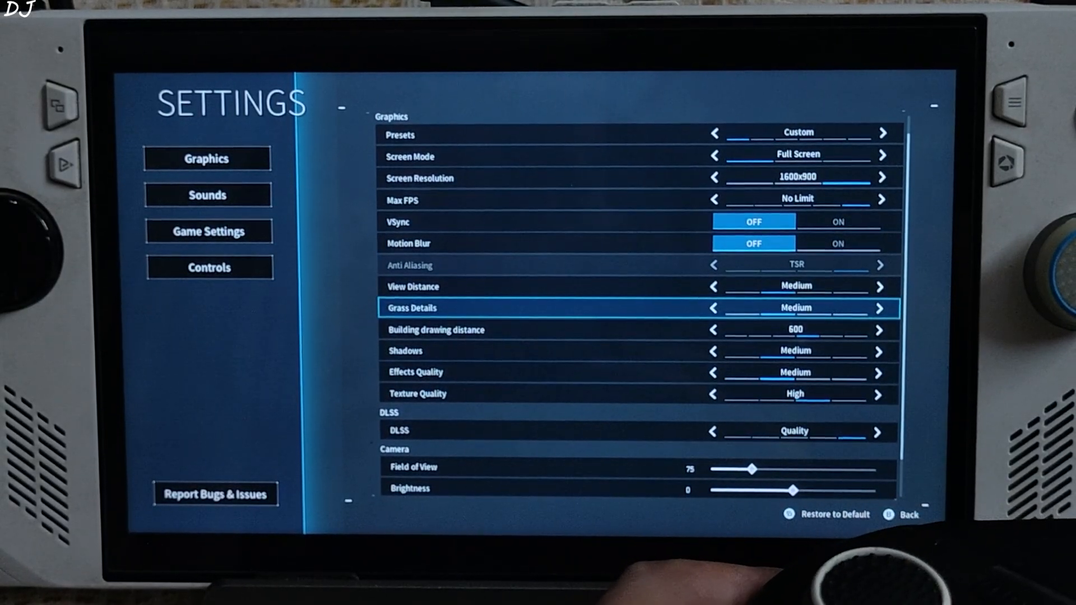
scroll(down, 3)
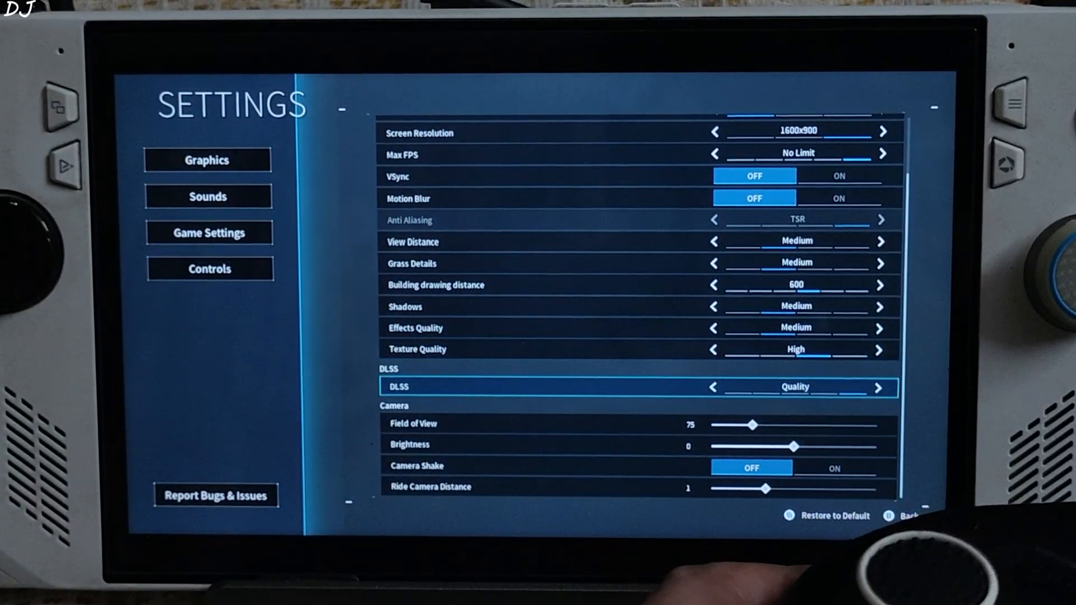
key(down)
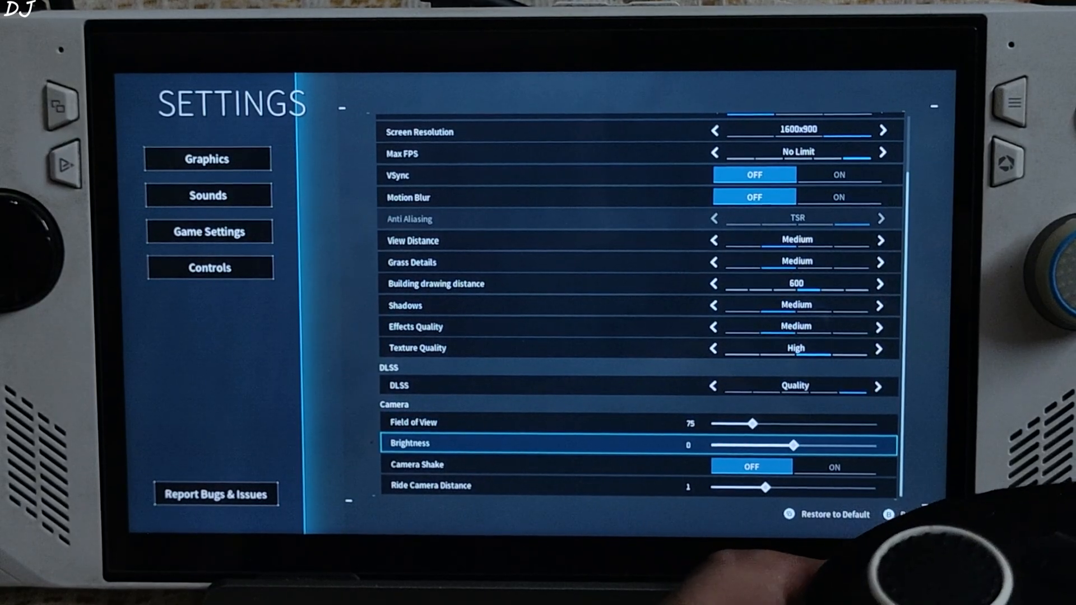
key(DOWN)
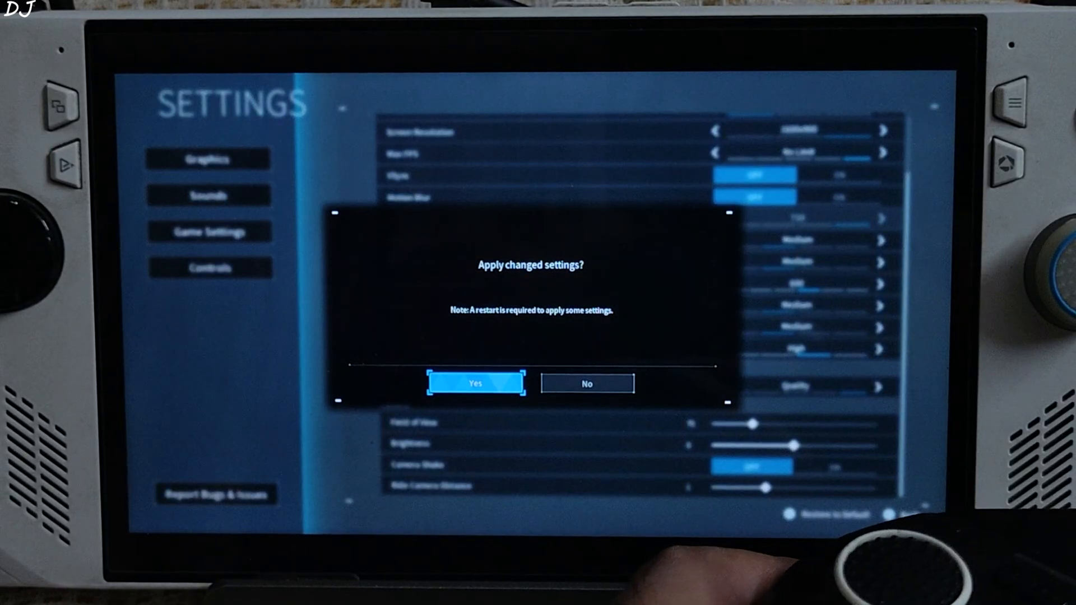
click(475, 383)
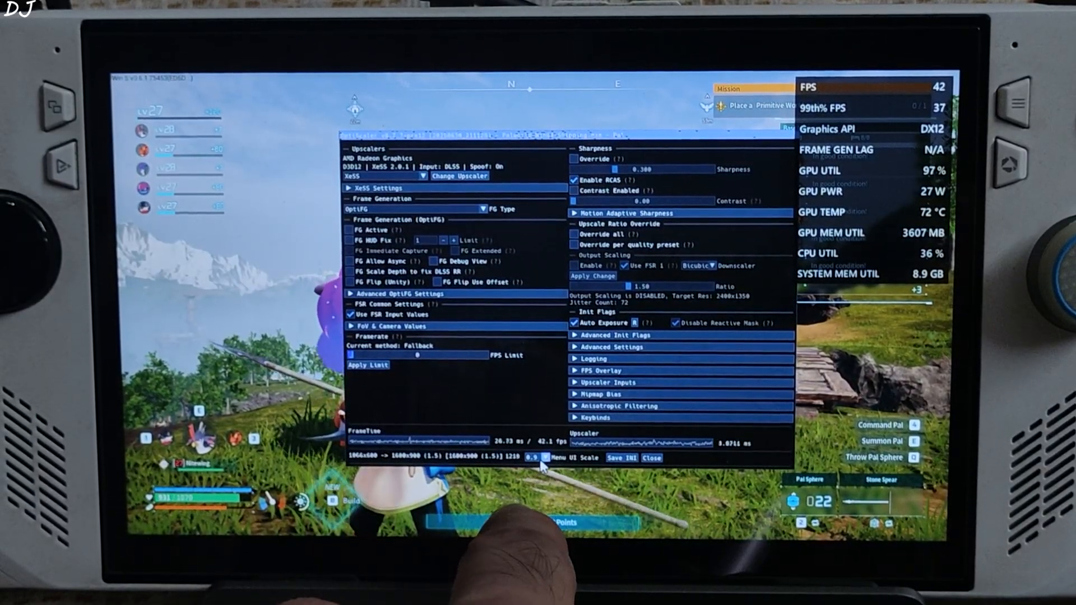
click(538, 457)
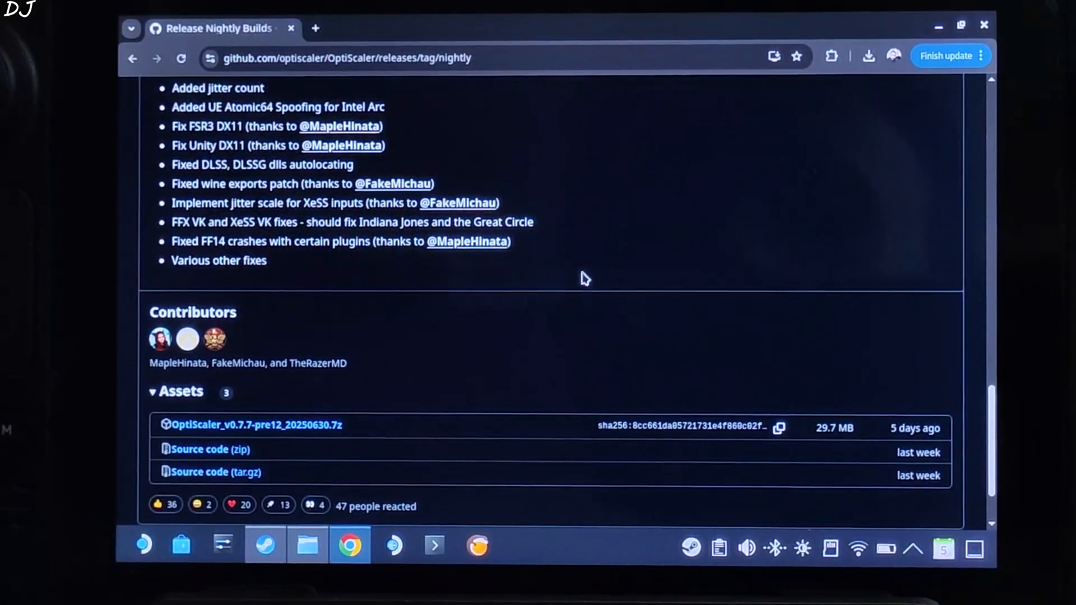
mouse_move(774, 245)
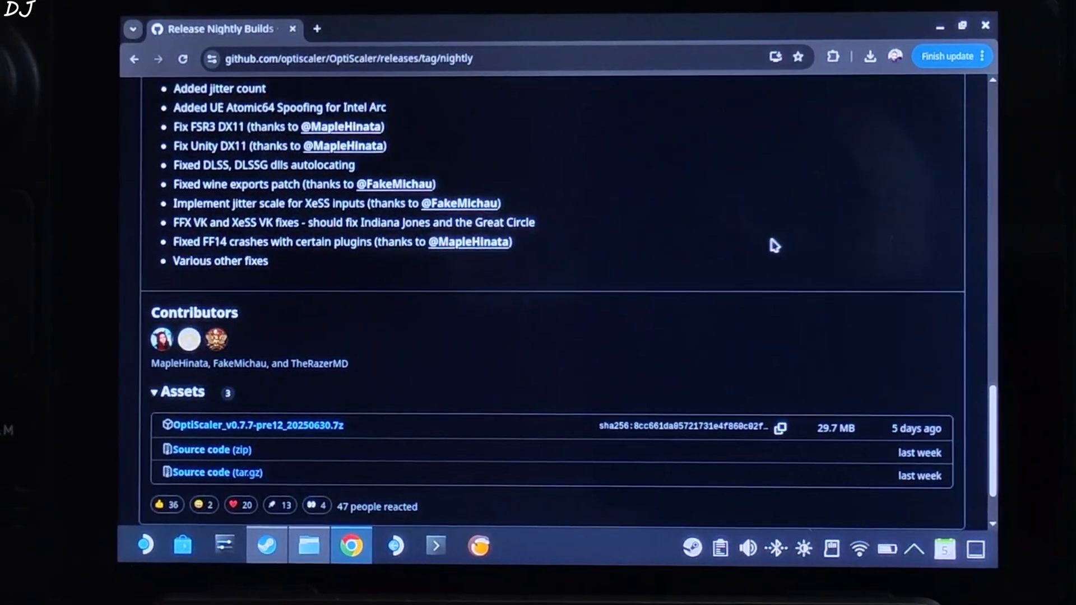
mouse_move(325, 300)
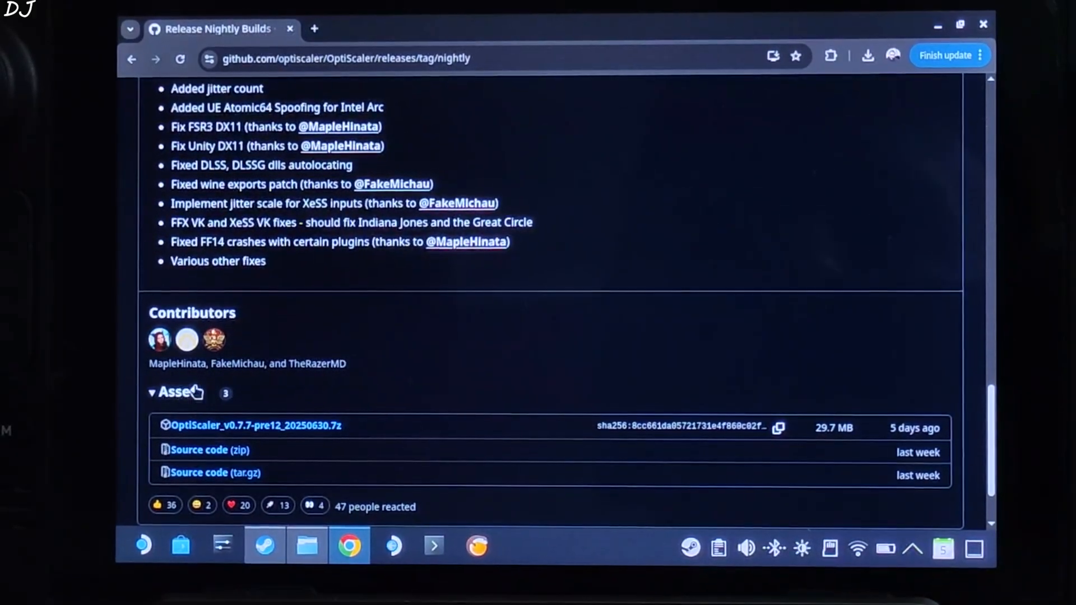
mouse_move(313, 437)
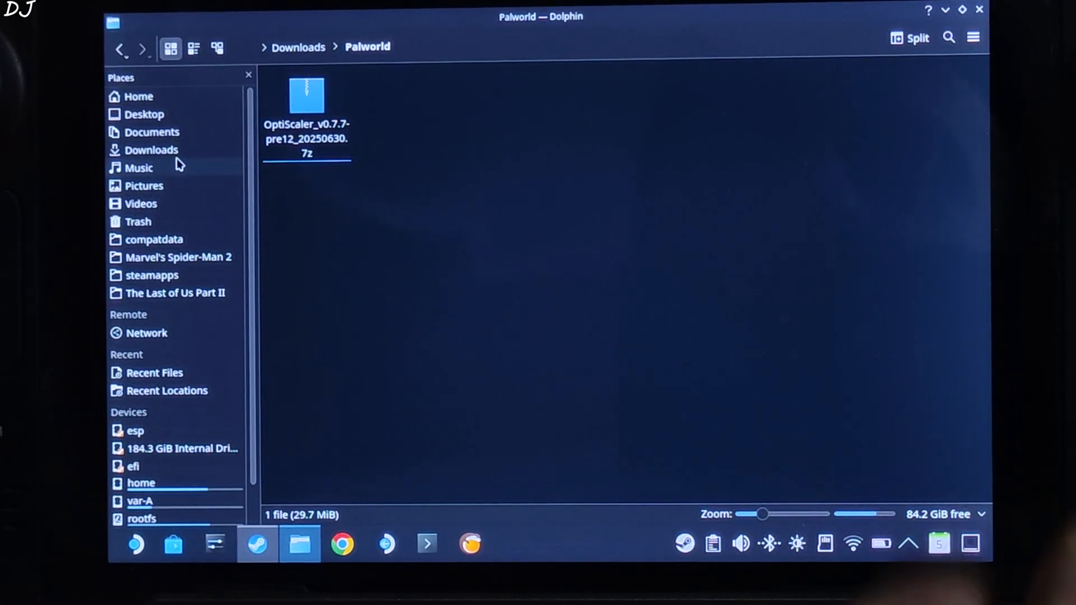
mouse_move(316, 242)
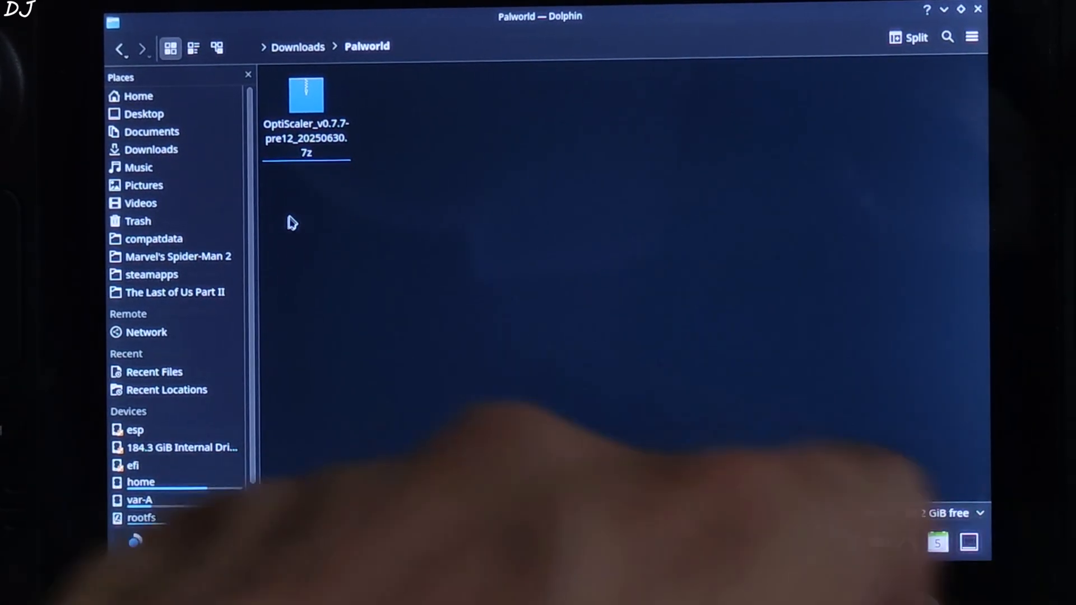
- Extract OptiScaler.dll, OptiScaler.ini, amd_fidelityfx_dx12.dll and libxess.dll from the archive into the Palworld folder
click(306, 95)
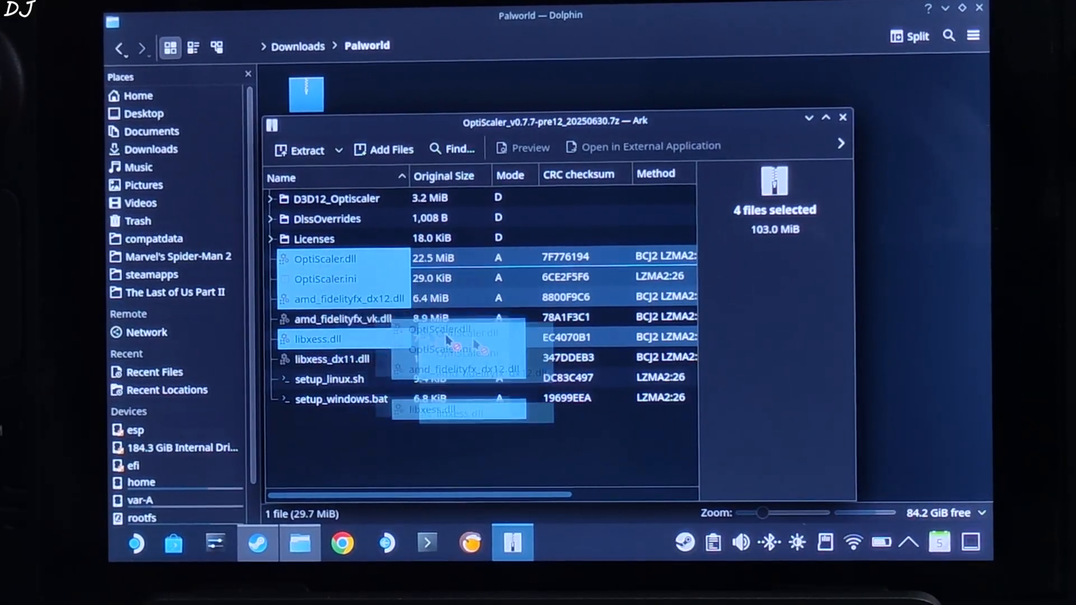
click(301, 150)
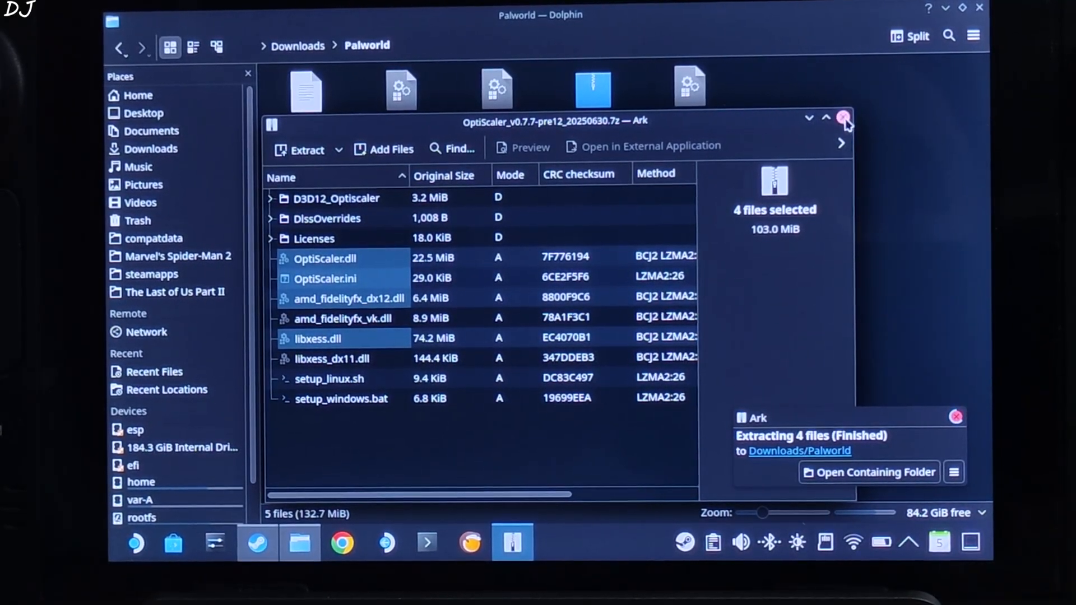
click(841, 118)
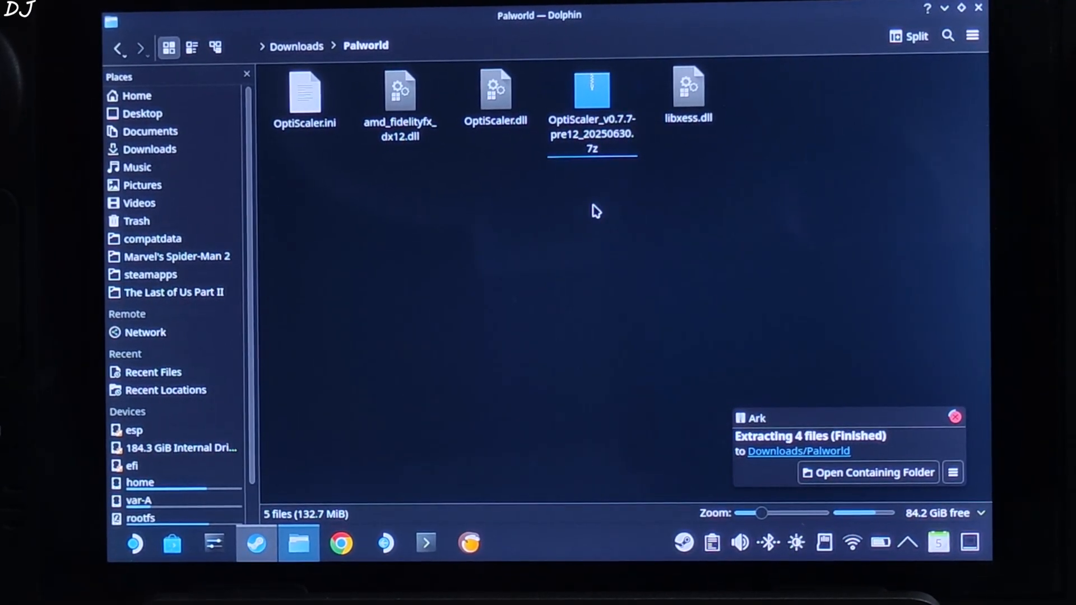
- Rename OptiScaler.dll to dxgi.dll in Dolphin and bring up OptiScaler.ini in Kate
right_click(494, 90)
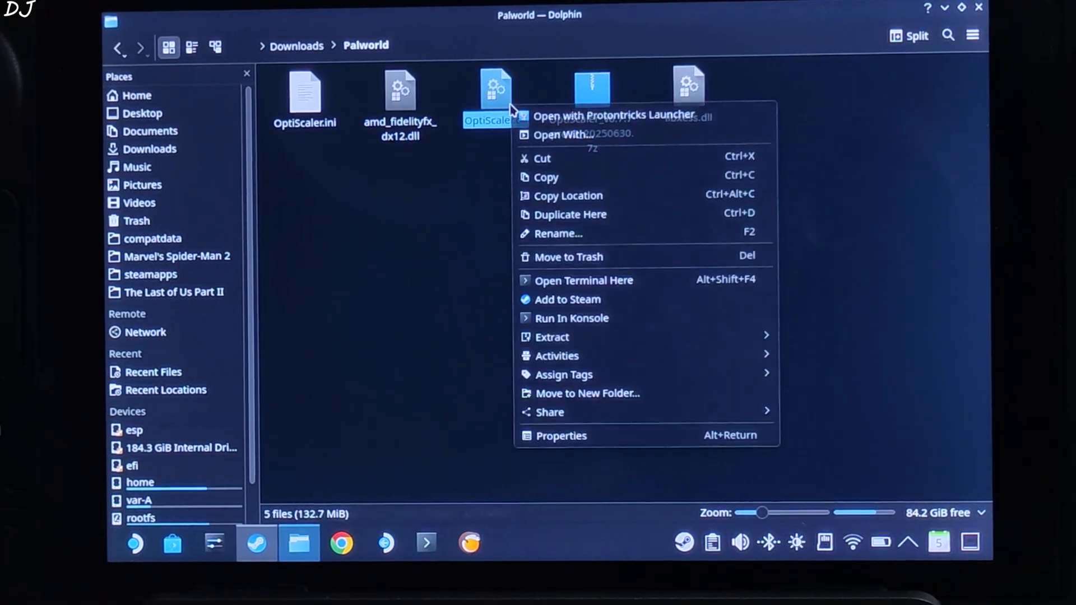
click(534, 262)
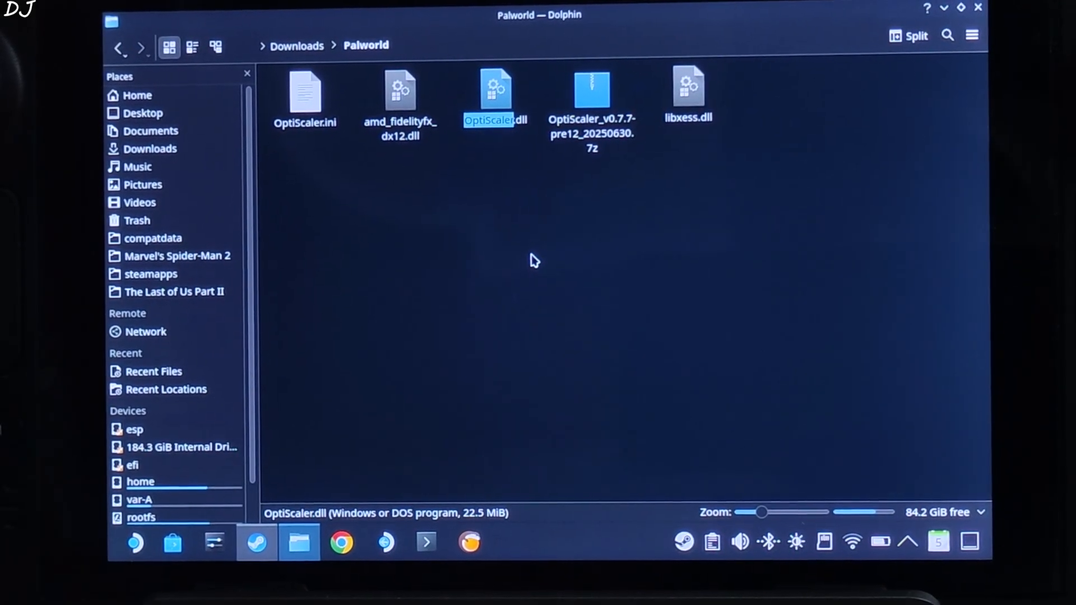
text(dx.dll)
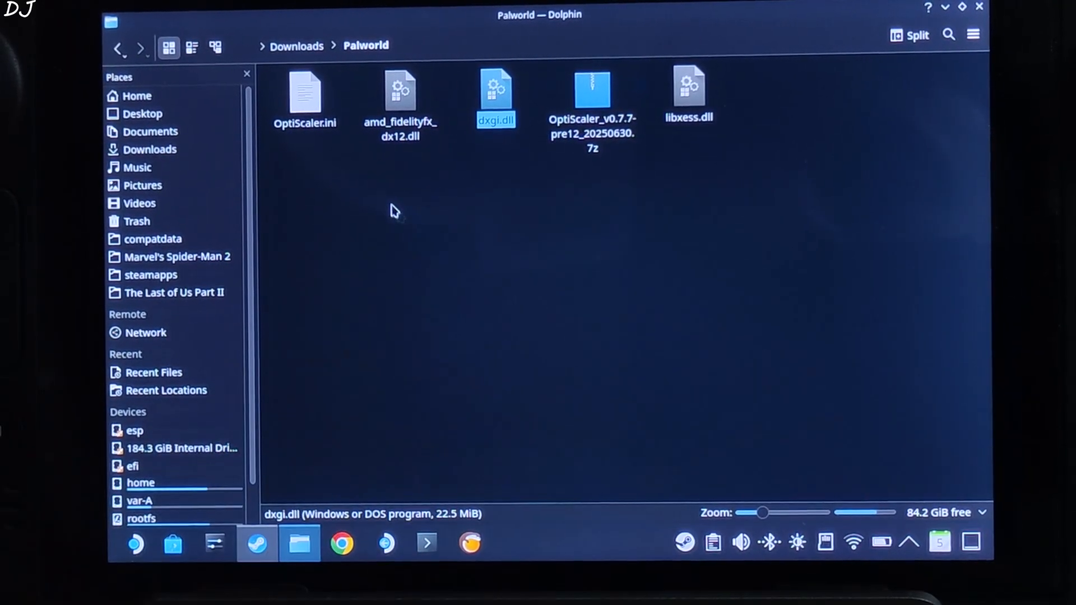
double_click(304, 92)
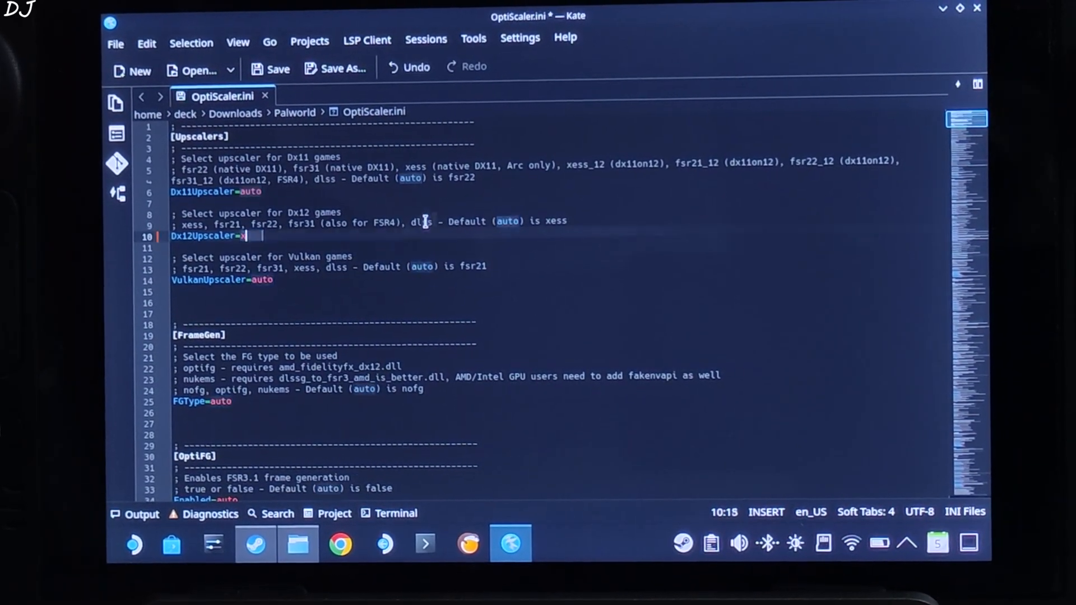
- Set Dx12Upscaler to xess and FGType to optifg in OptiScaler.ini
text(ess)
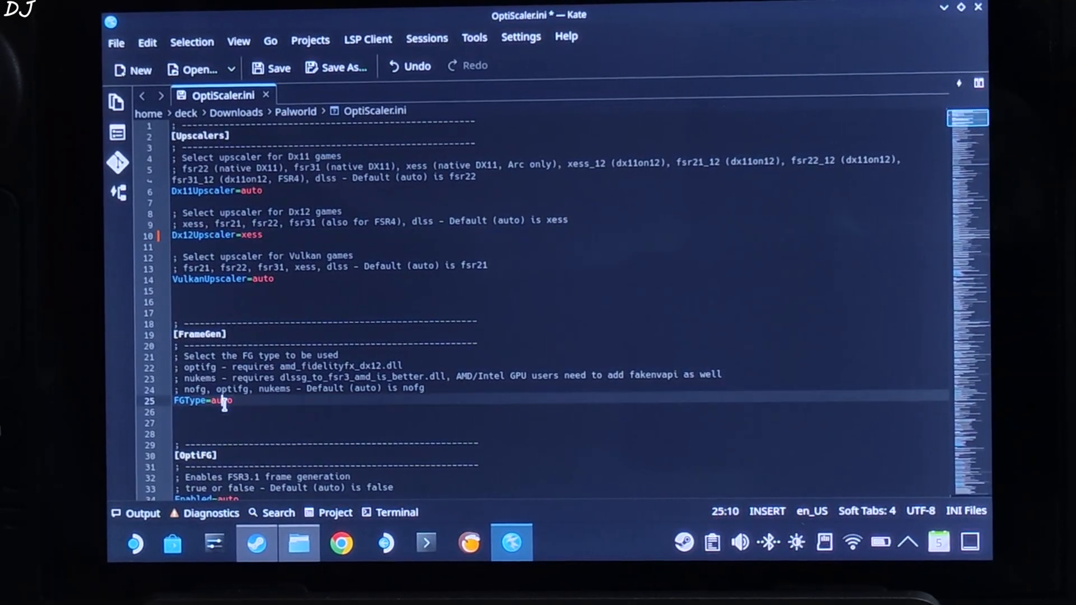
text(op)
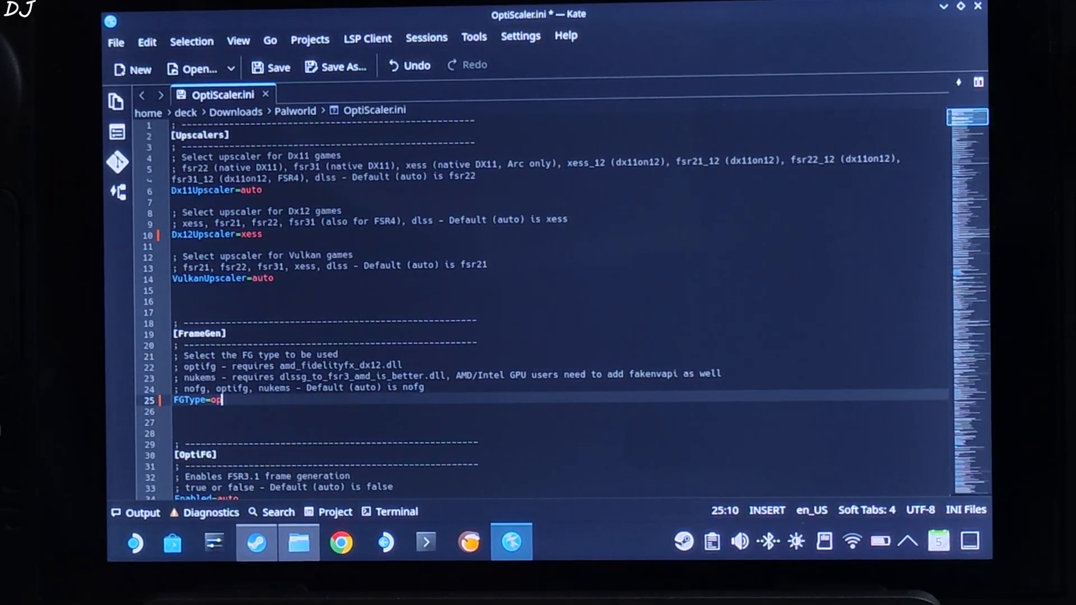
text(ifg)
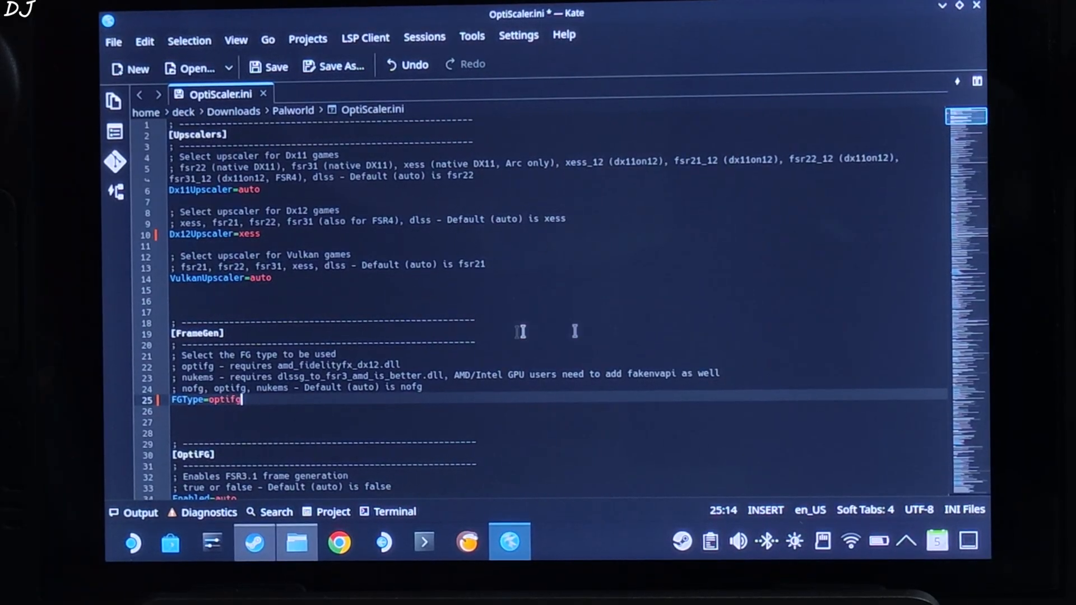
- Under [InitFlags], set AutoExposure=true
scroll(down, 3)
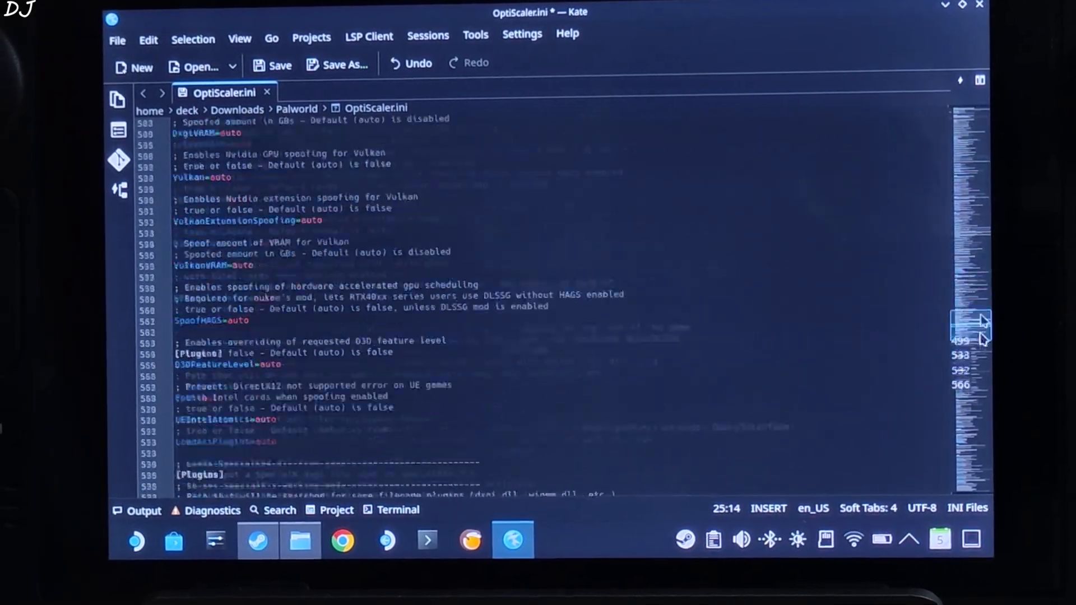
scroll(down, 3)
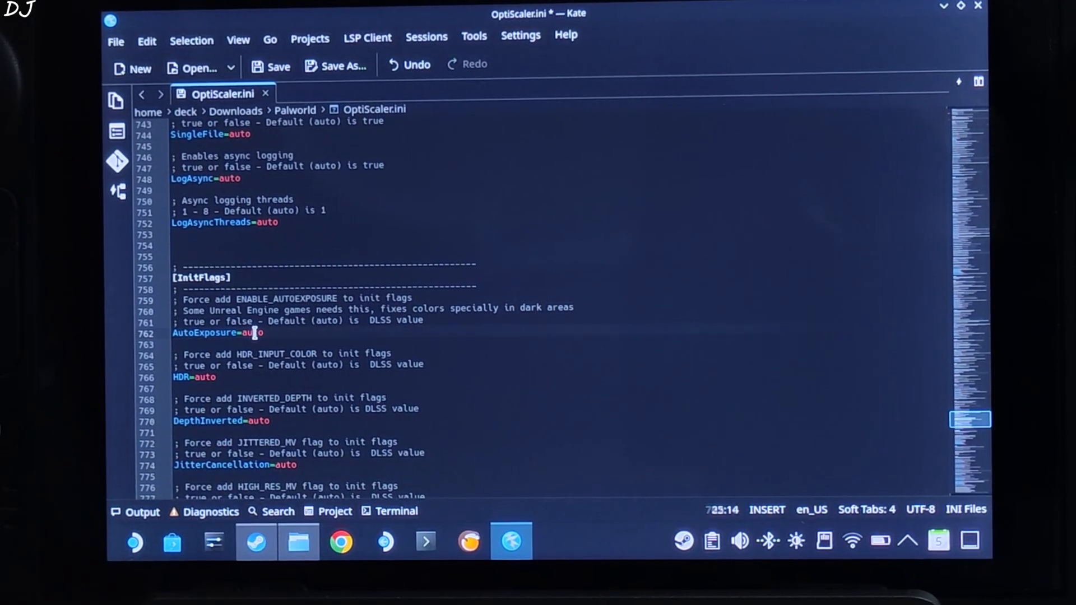
text(t)
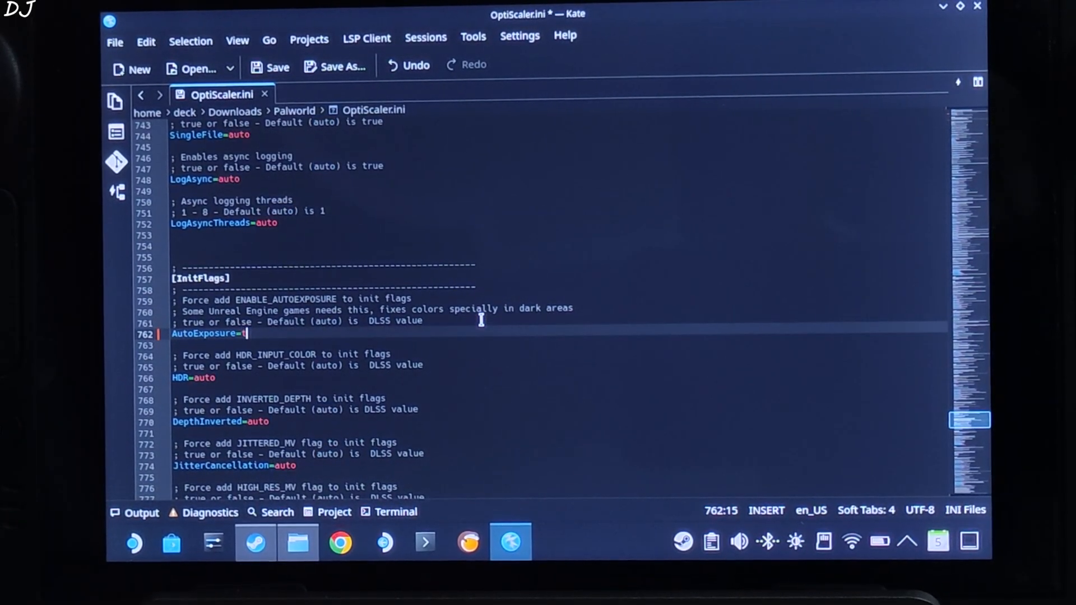
text(ru)
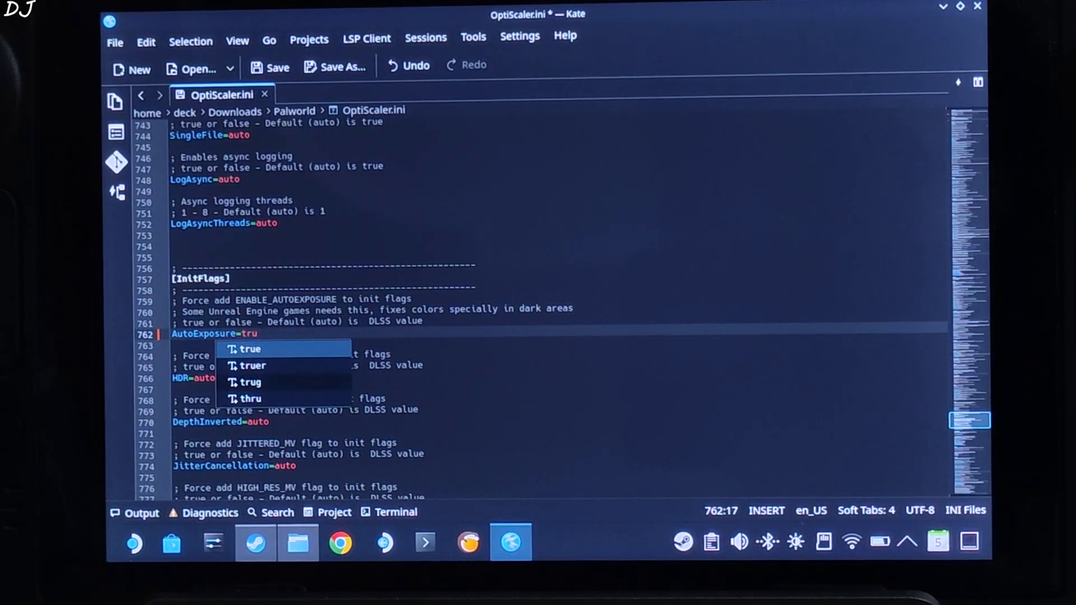
text(e)
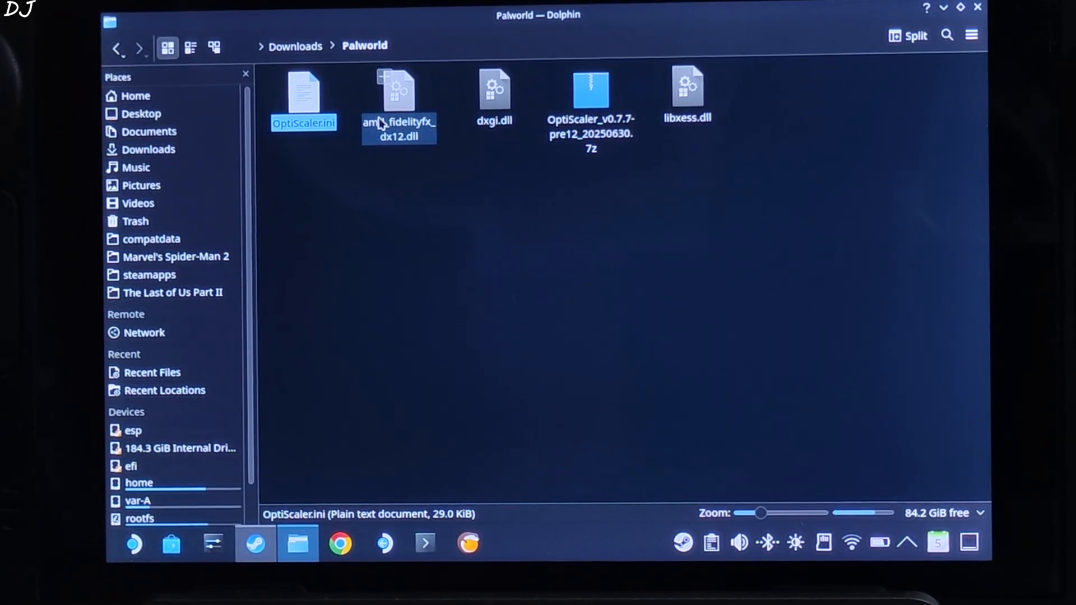
- From Steam's library, browse Palworld's local files to open its install folder in Dolphin
click(686, 87)
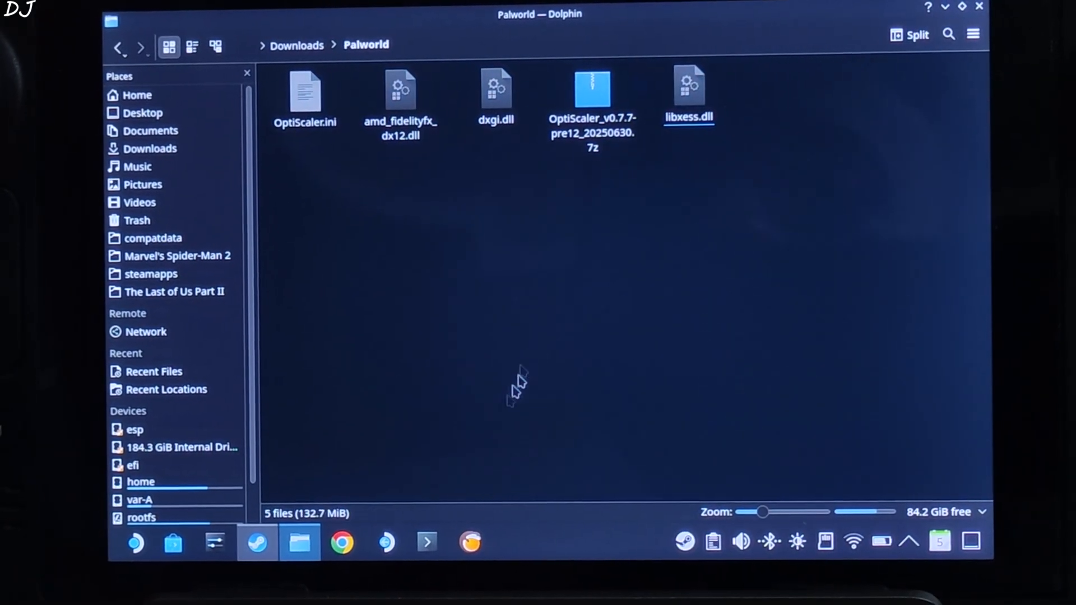
click(256, 545)
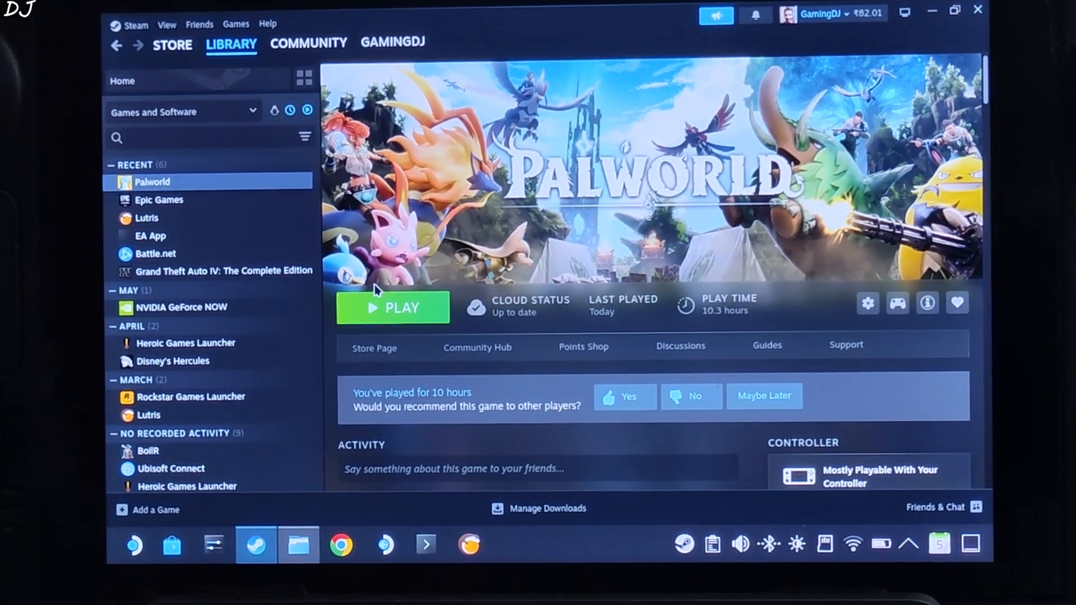
right_click(153, 182)
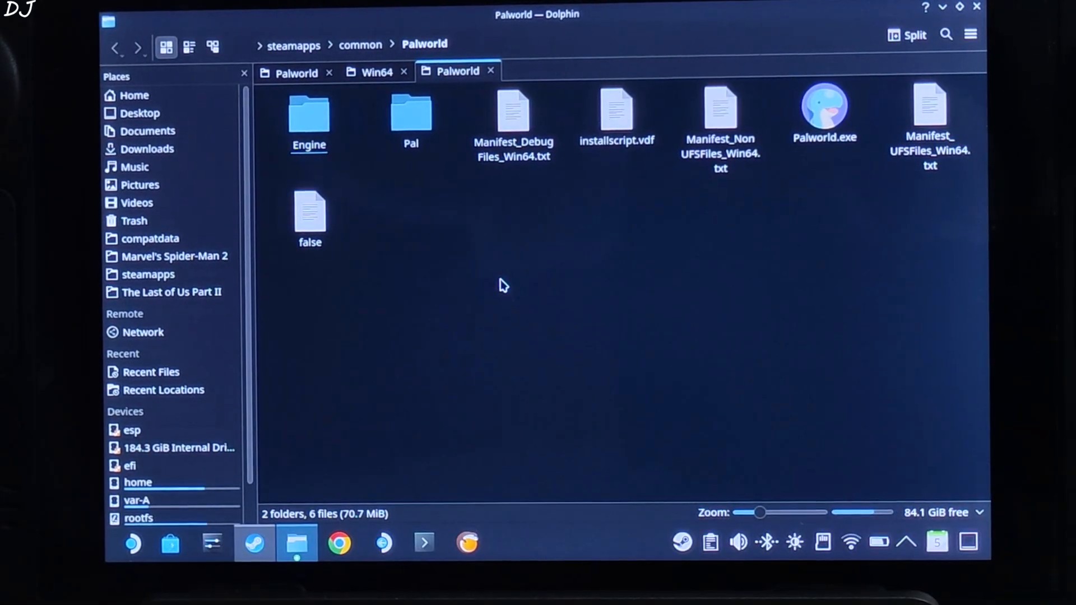
- Paste the four mod files into Pal/Binaries/Win64, then head into the Plugins folder
double_click(410, 114)
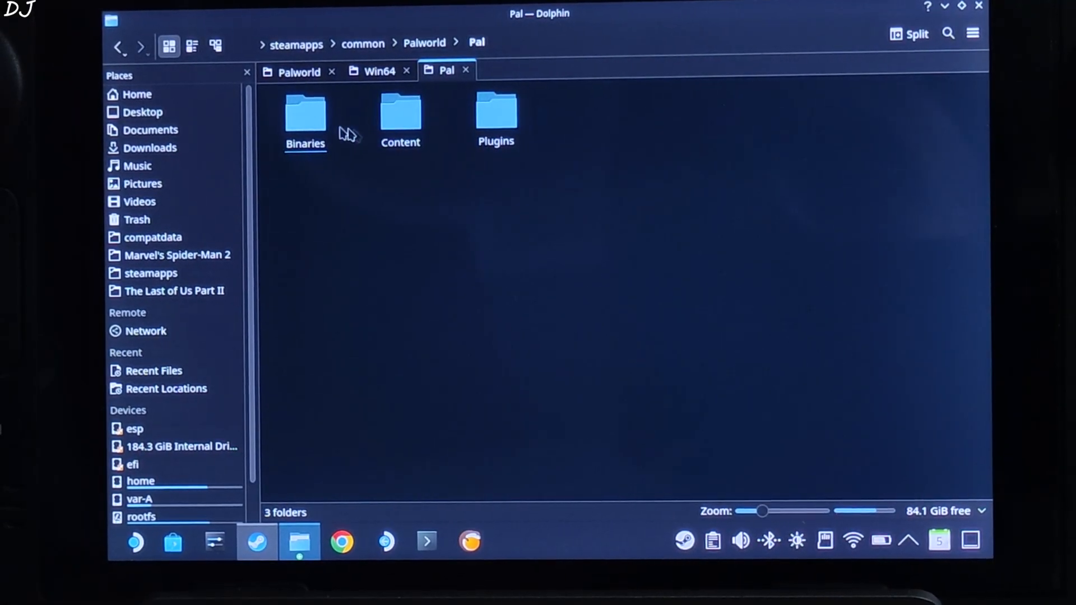
double_click(305, 114)
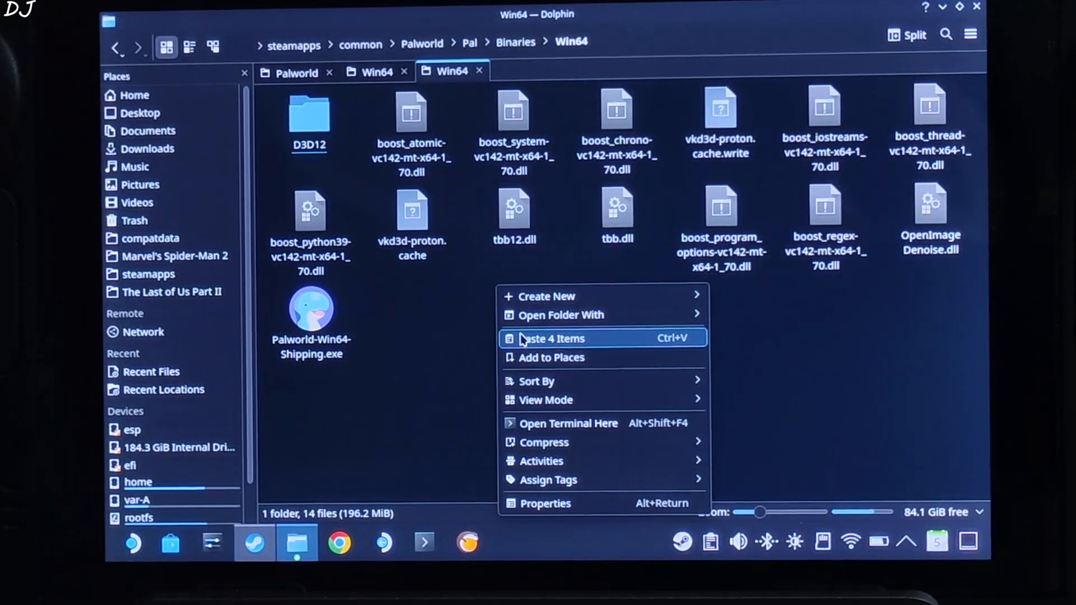
click(552, 339)
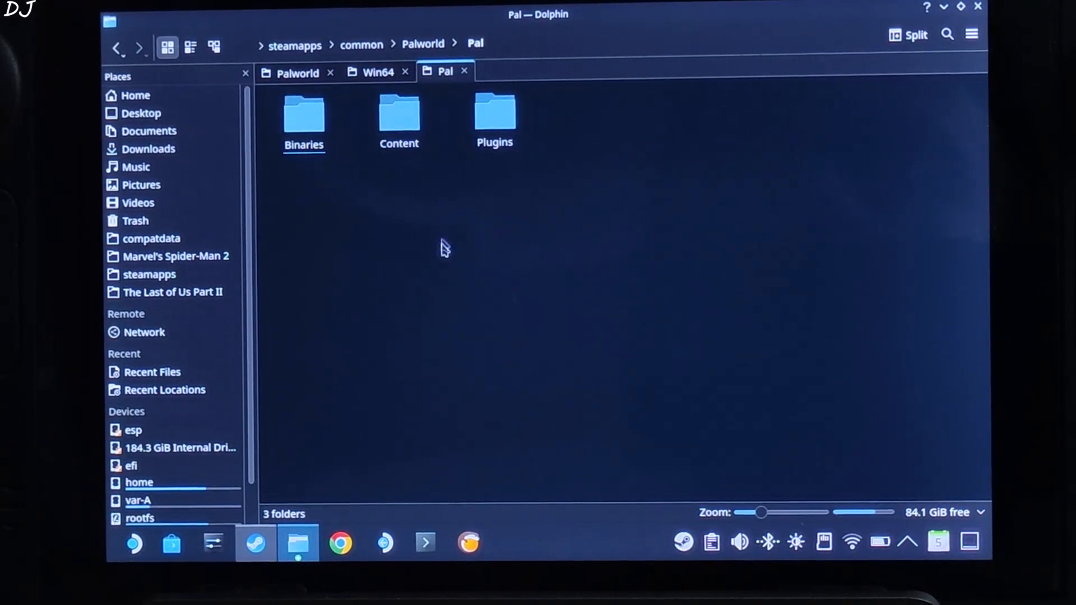
double_click(493, 112)
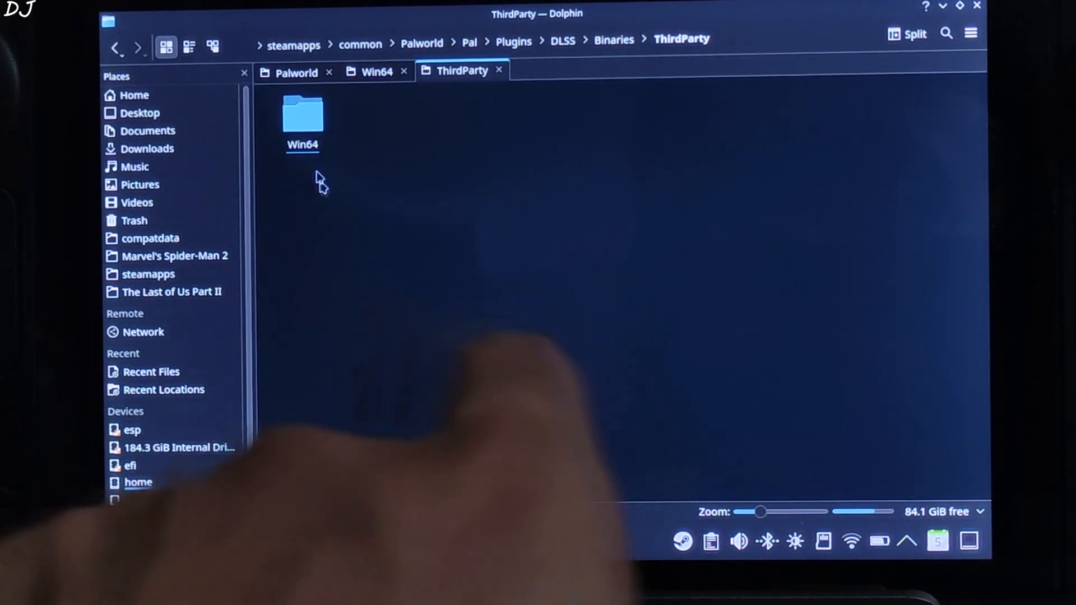
- Open Pal/Plugins/DLSS/Binaries/ThirdParty/Win64 and select nvngx_dlss.dll
double_click(303, 112)
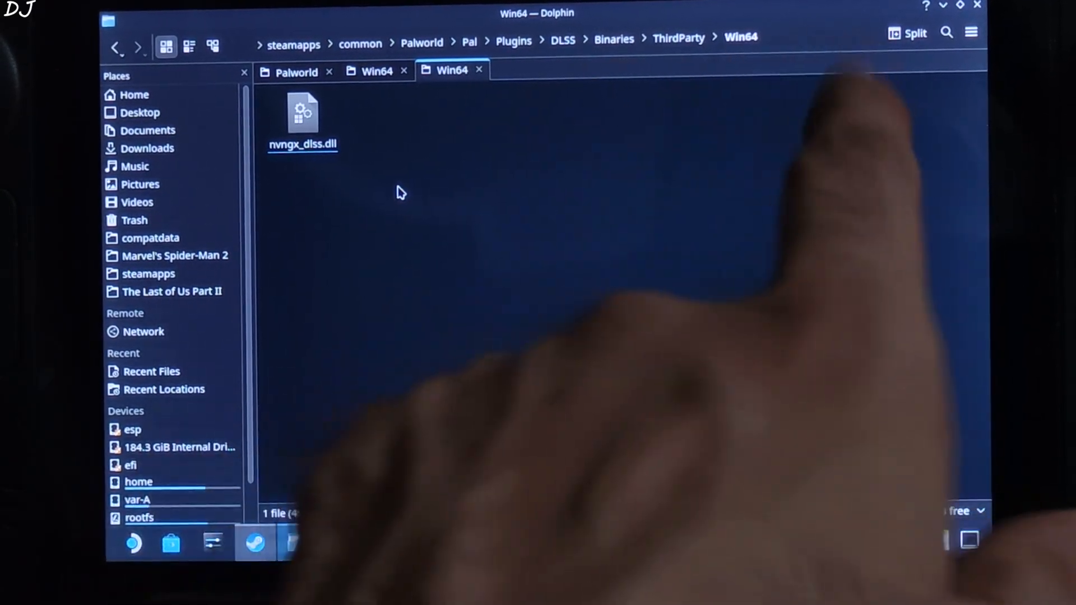
click(302, 112)
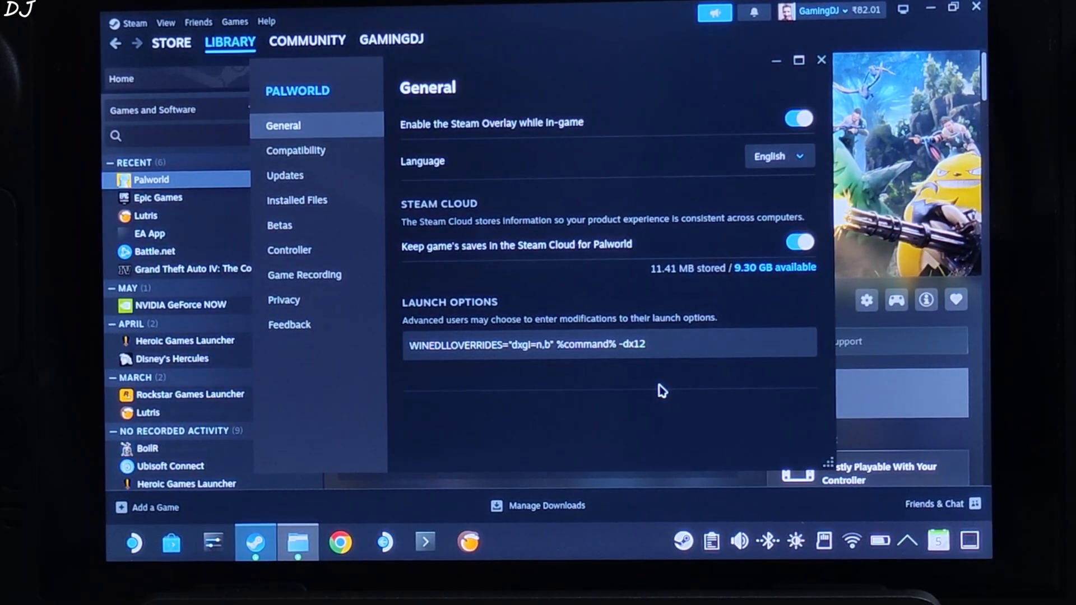
- Confirm Palworld's launch options WINEDLLOVERRIDES="dxgi=n,b" %command% -dx12
click(296, 150)
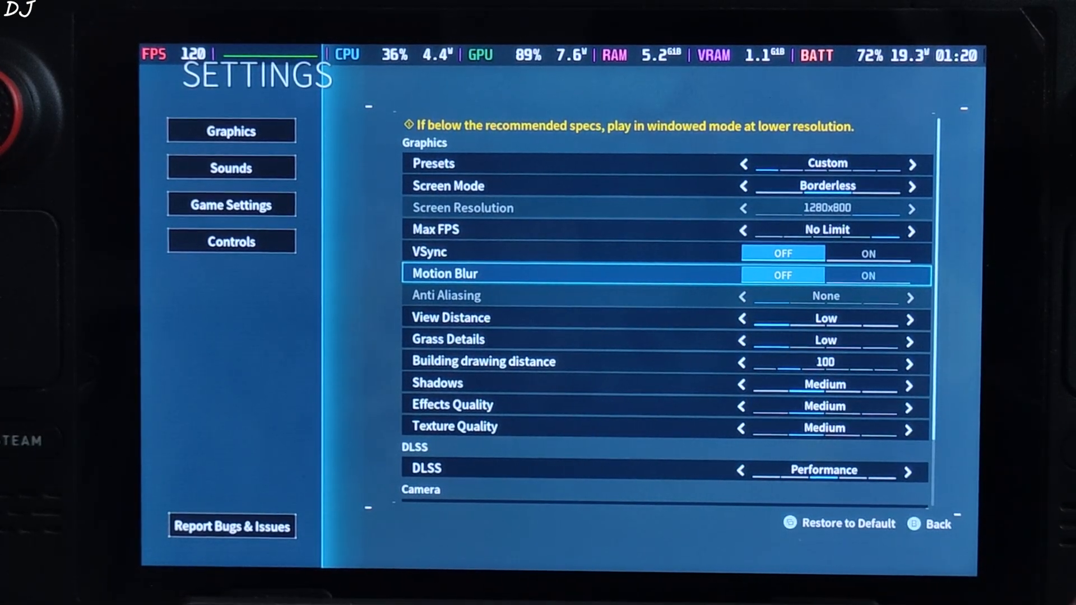
- Scroll Palworld's graphics settings down to the DLSS option set to Performance
scroll(down, 3)
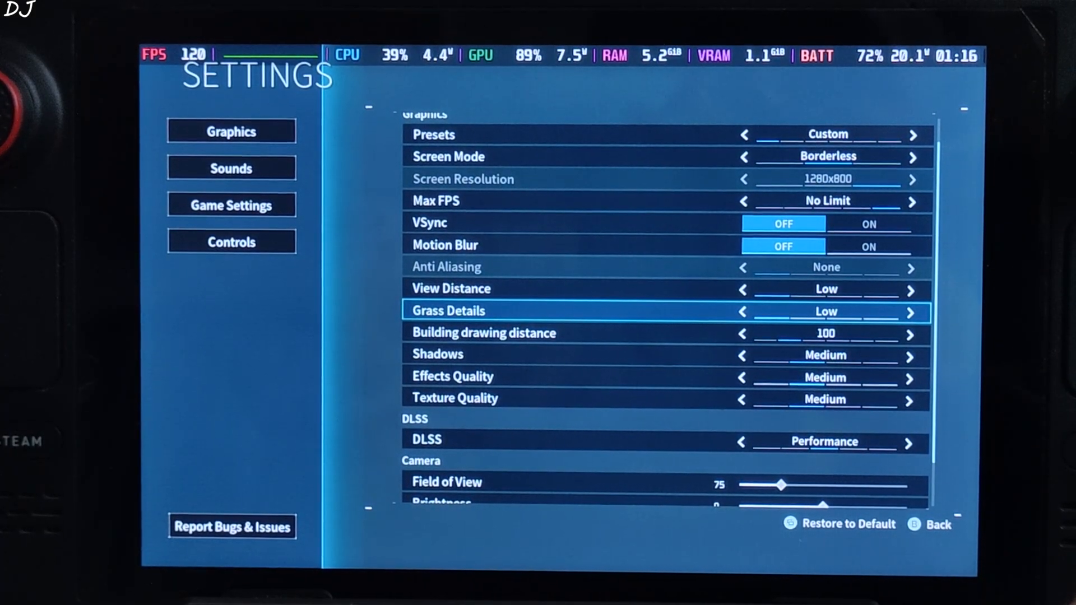
scroll(down, 3)
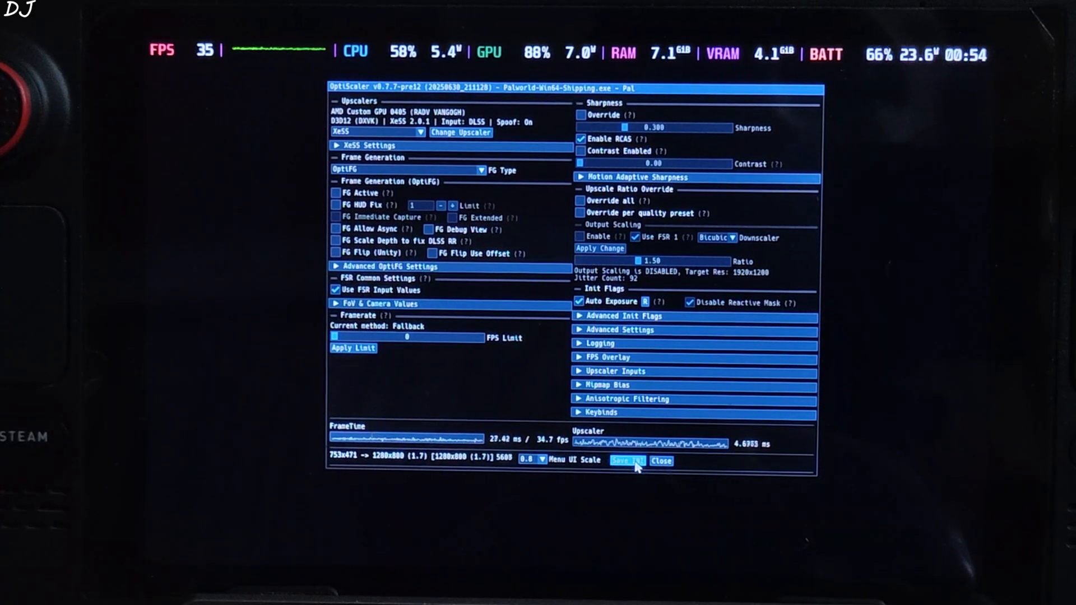
- Save the XeSS upscaler and OptiFG settings to the INI from the overlay
click(661, 461)
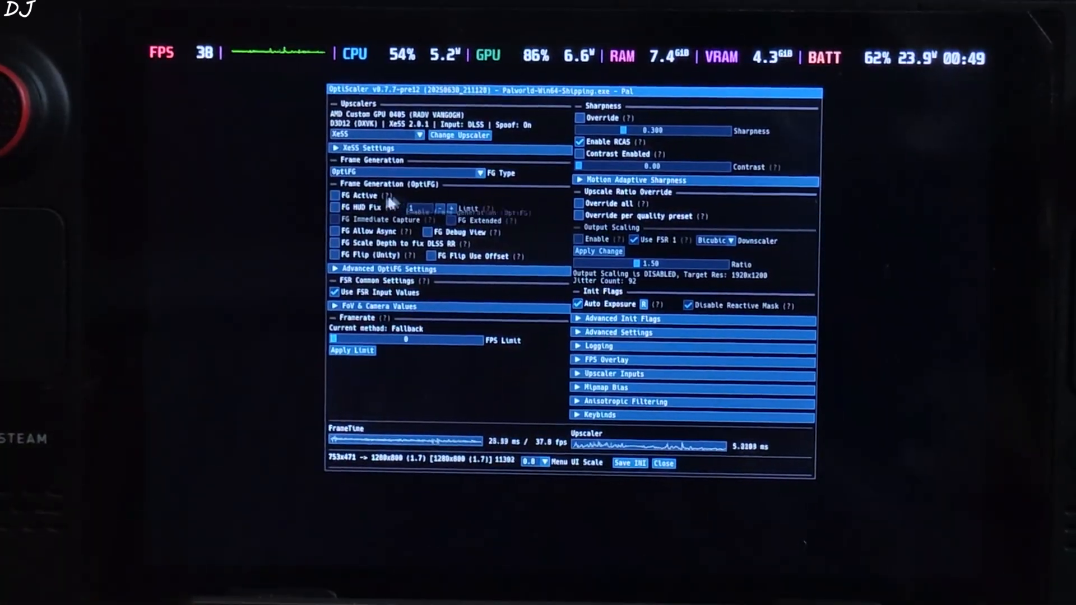
- Enable FG Active and FG HUD Fix, then close the overlay to return to gameplay
click(335, 195)
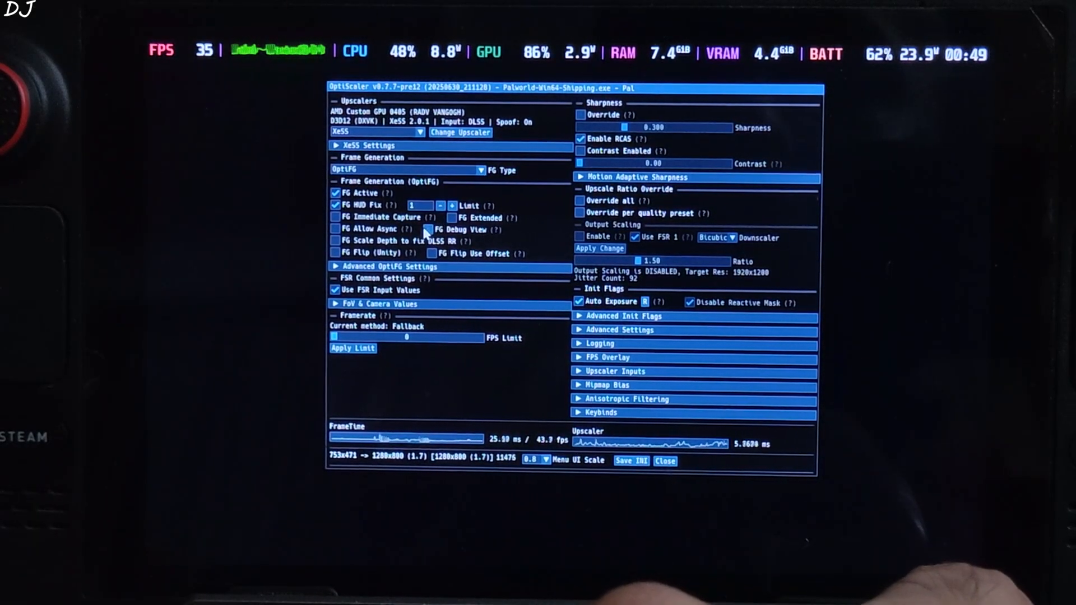
click(428, 229)
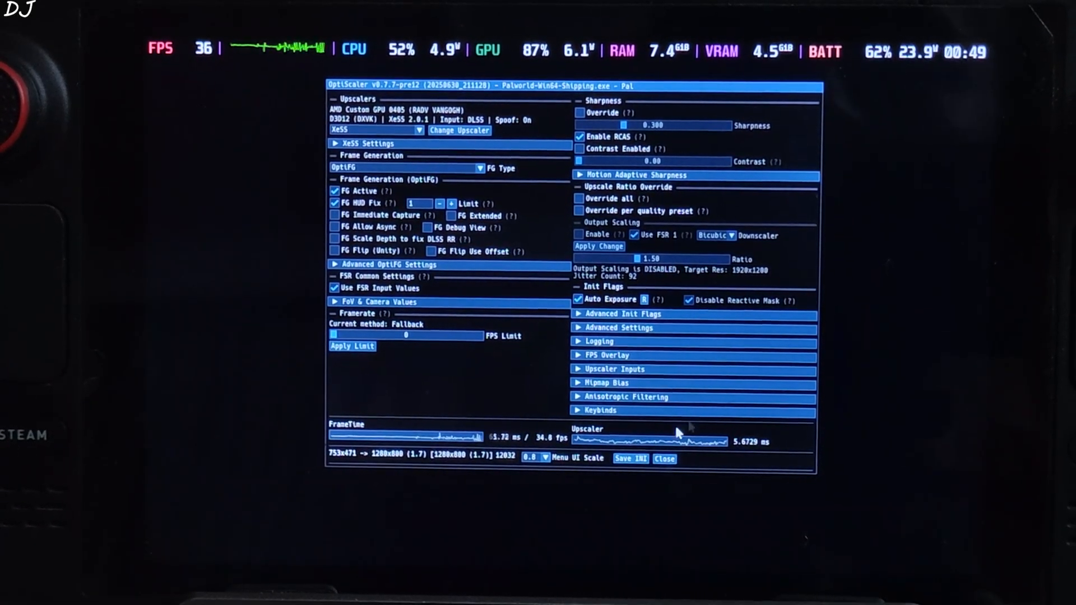
click(664, 458)
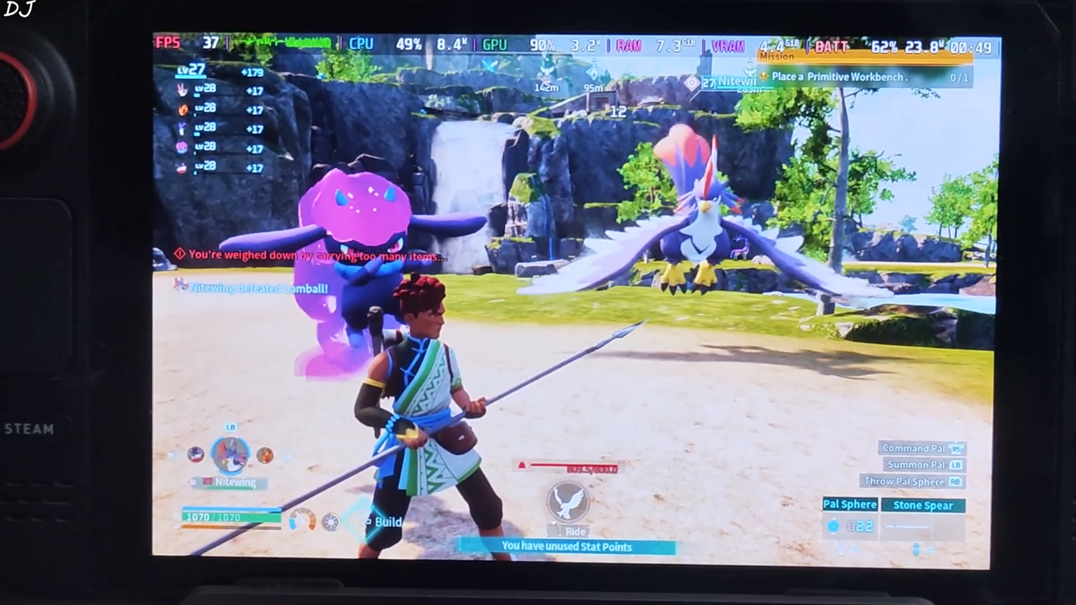